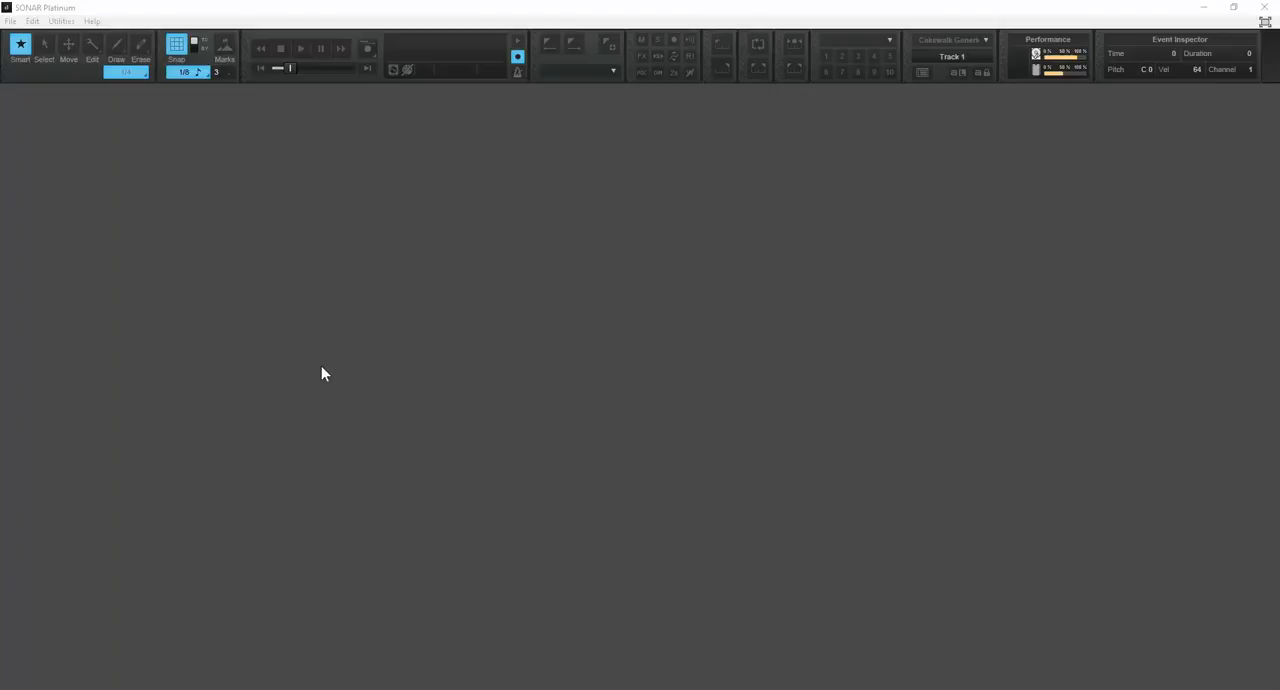
mouse_move(53, 99)
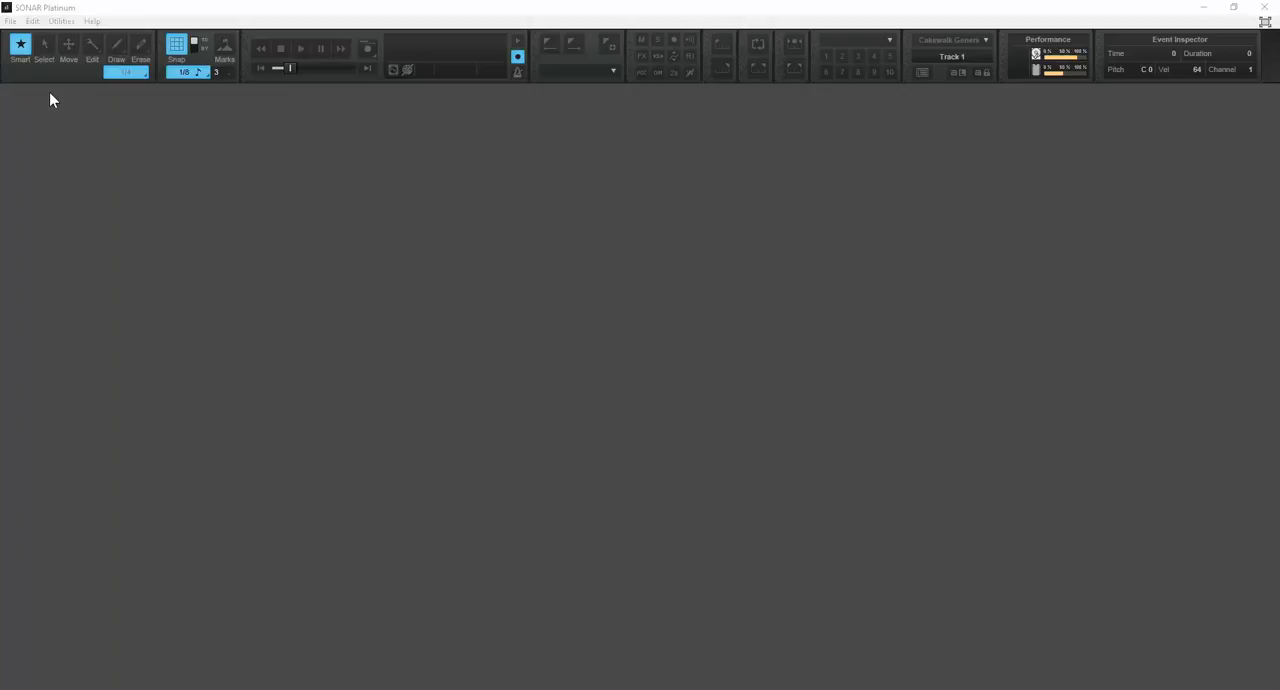
Step: Create a new project from the '-- Blank Project --' template
left_click(10, 21)
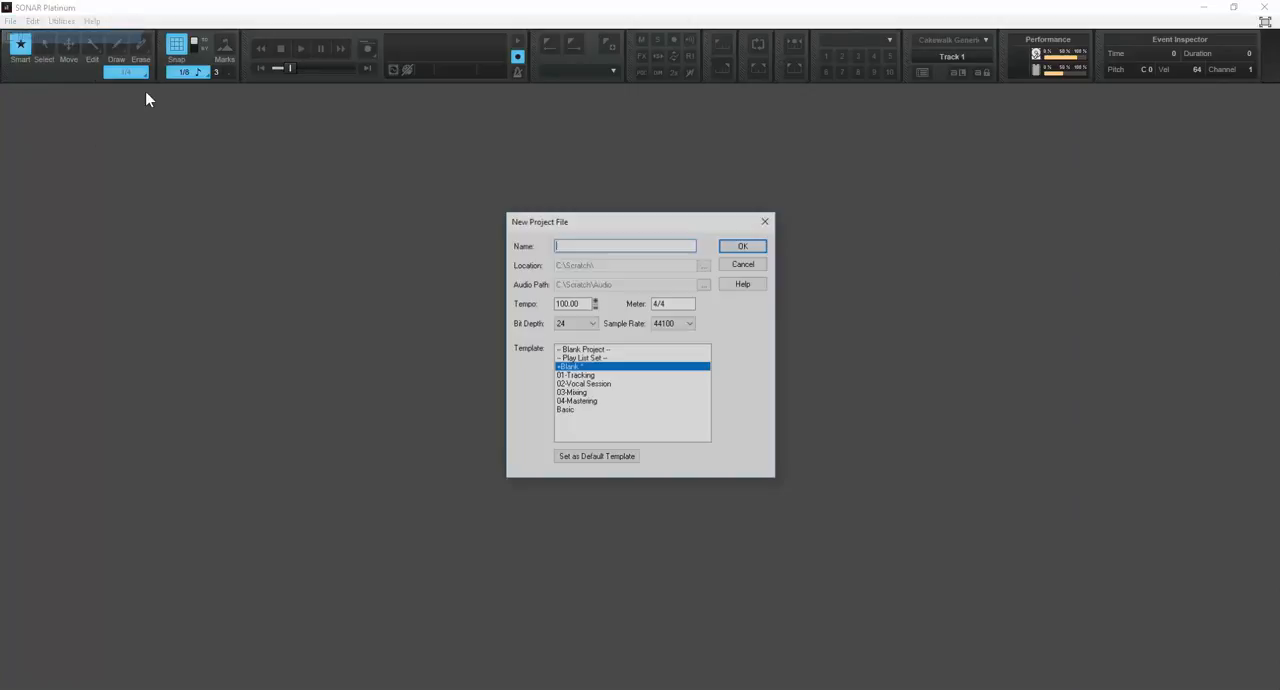
left_click(580, 349)
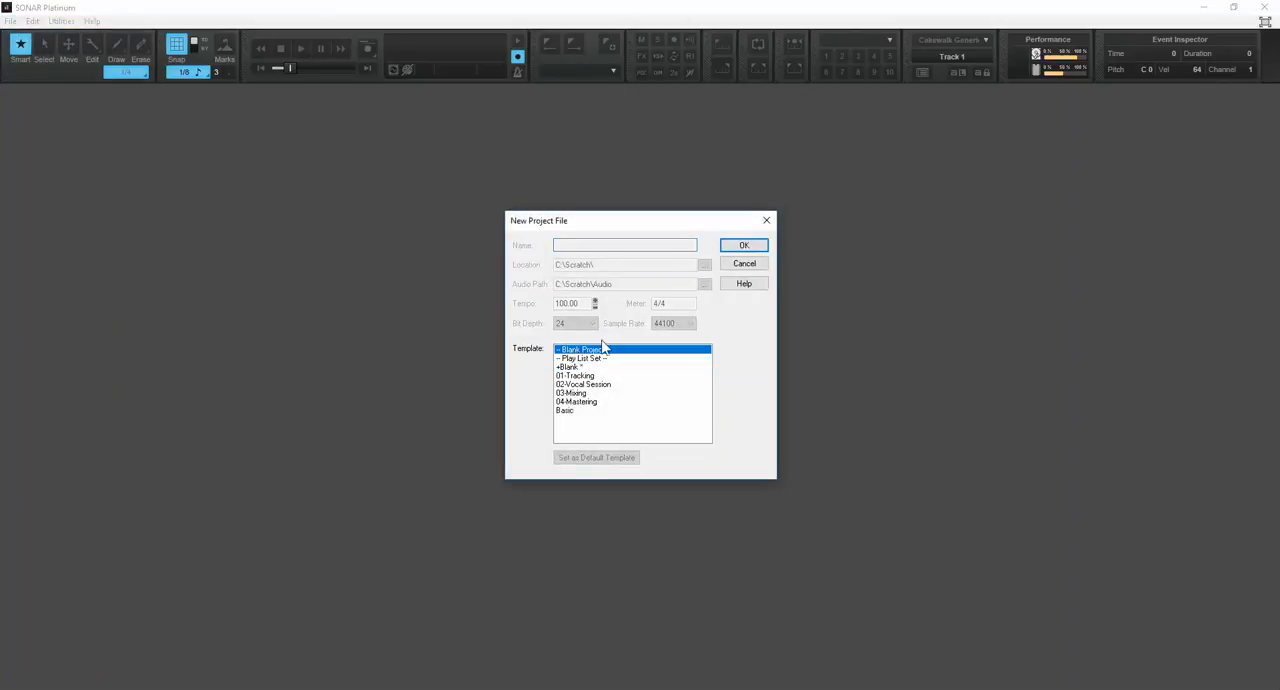
left_click(743, 245)
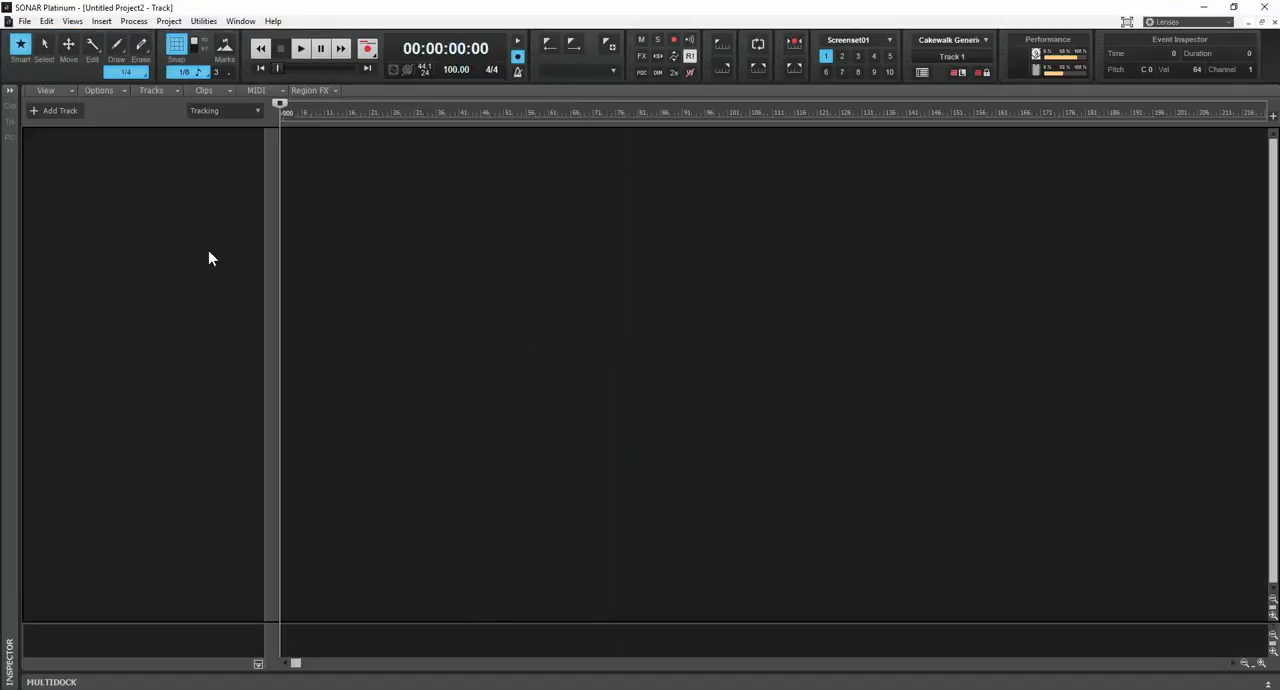
Step: In Save As, create a 'test' folder under Adus and open it for the file name
left_click(24, 21)
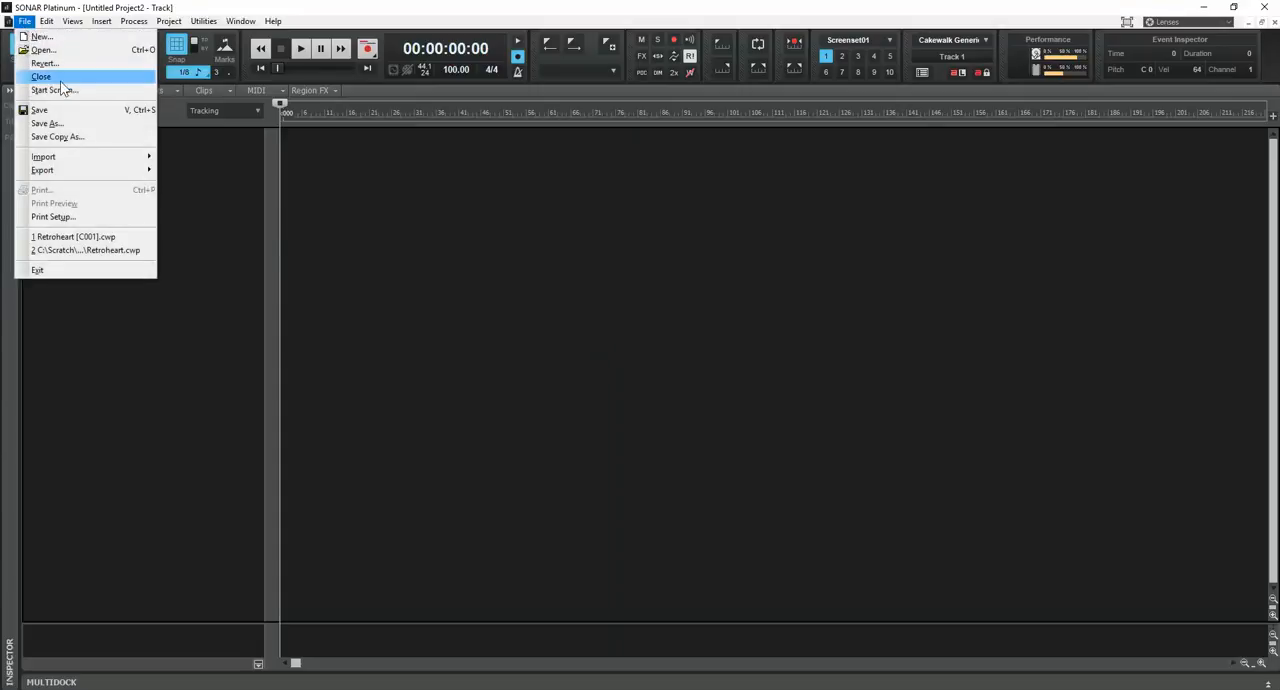
left_click(46, 123)
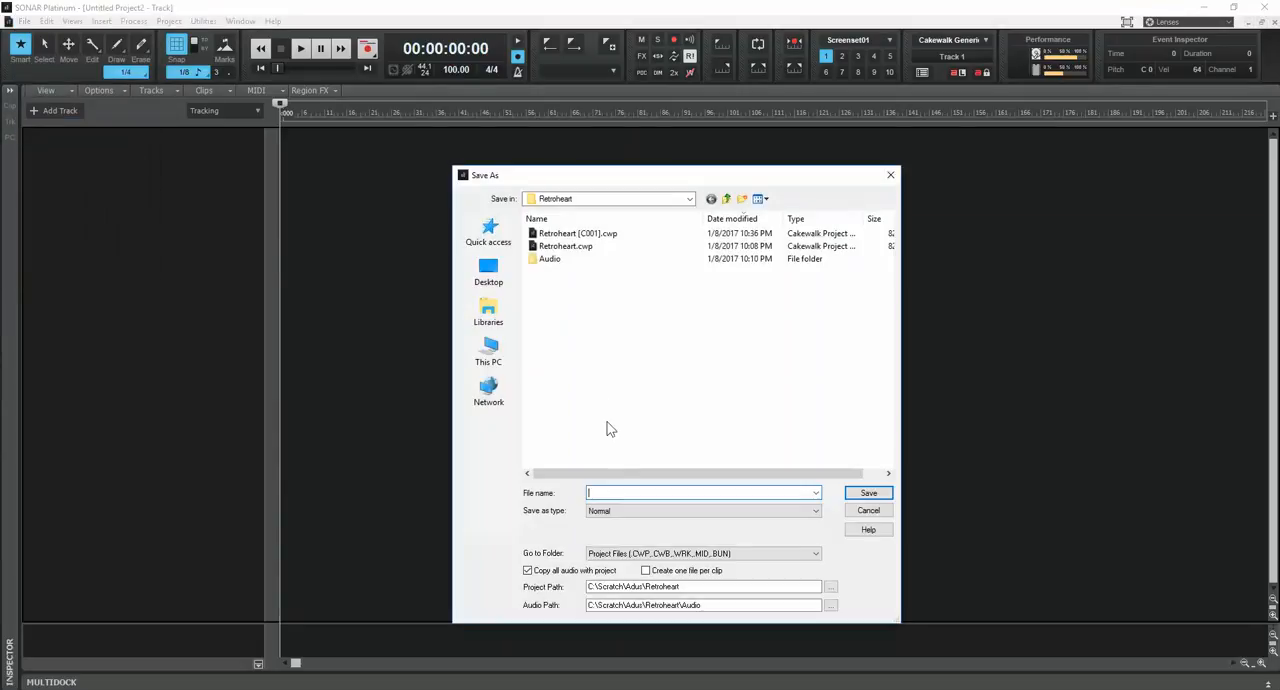
left_click(727, 198)
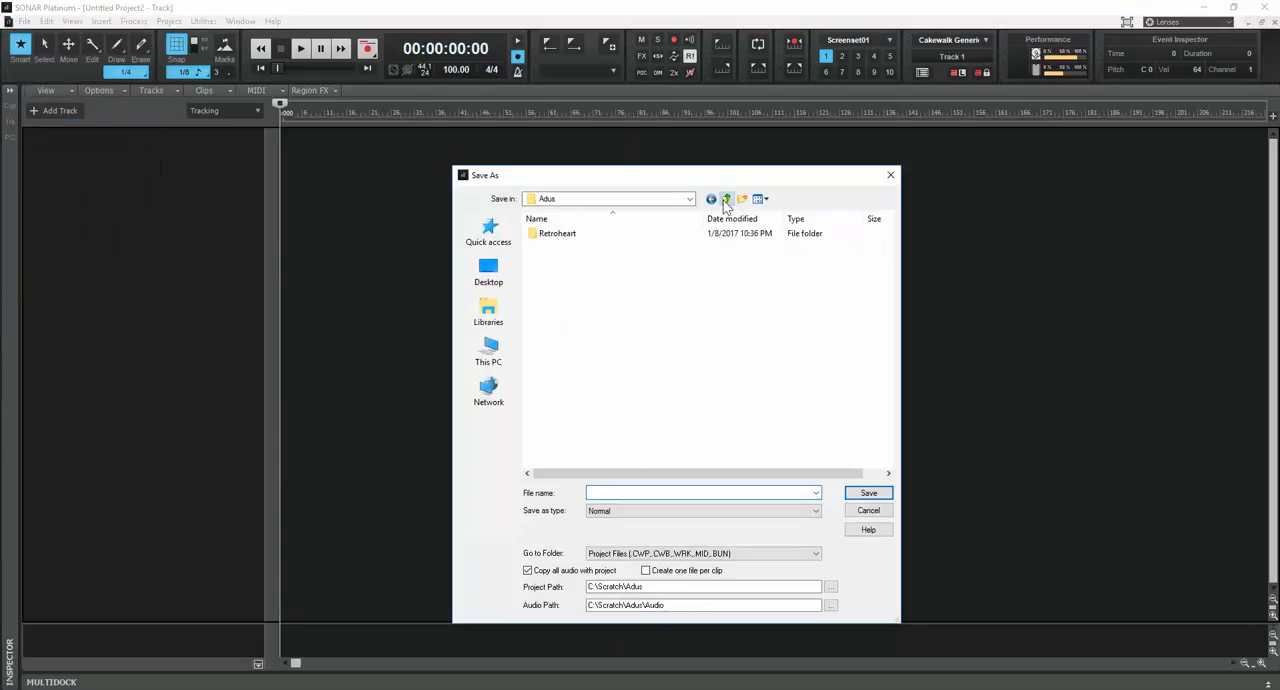
left_click(742, 199)
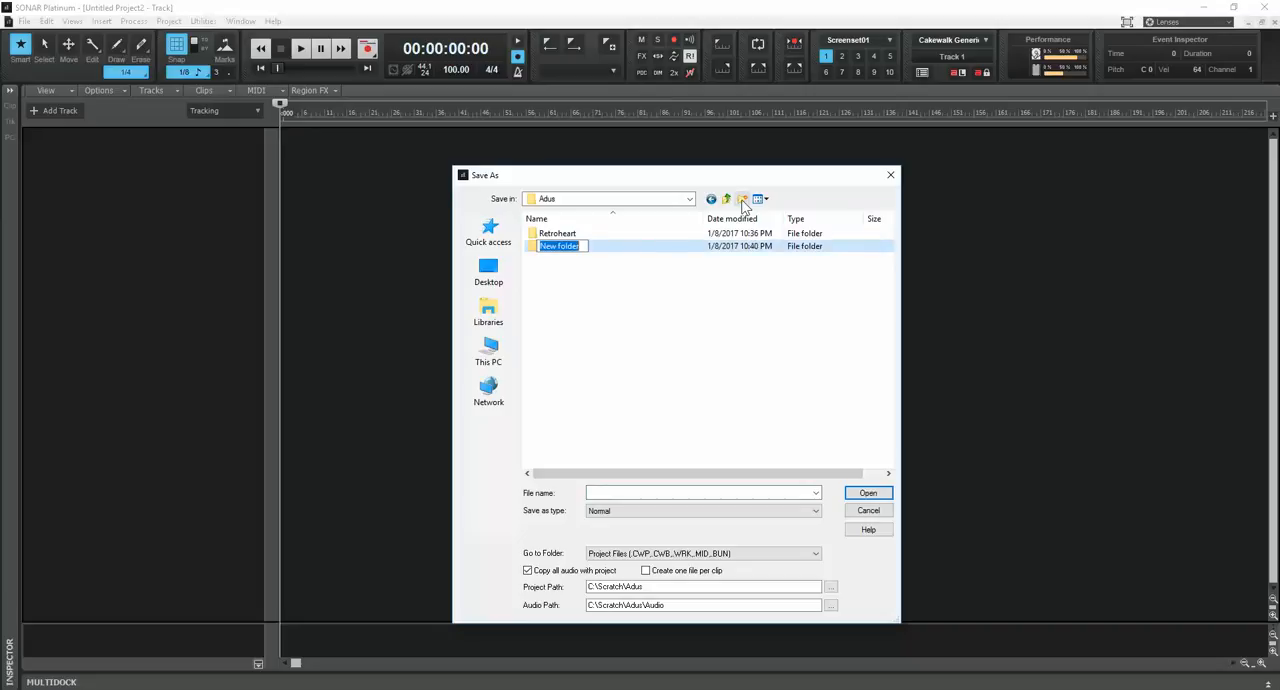
type("test")
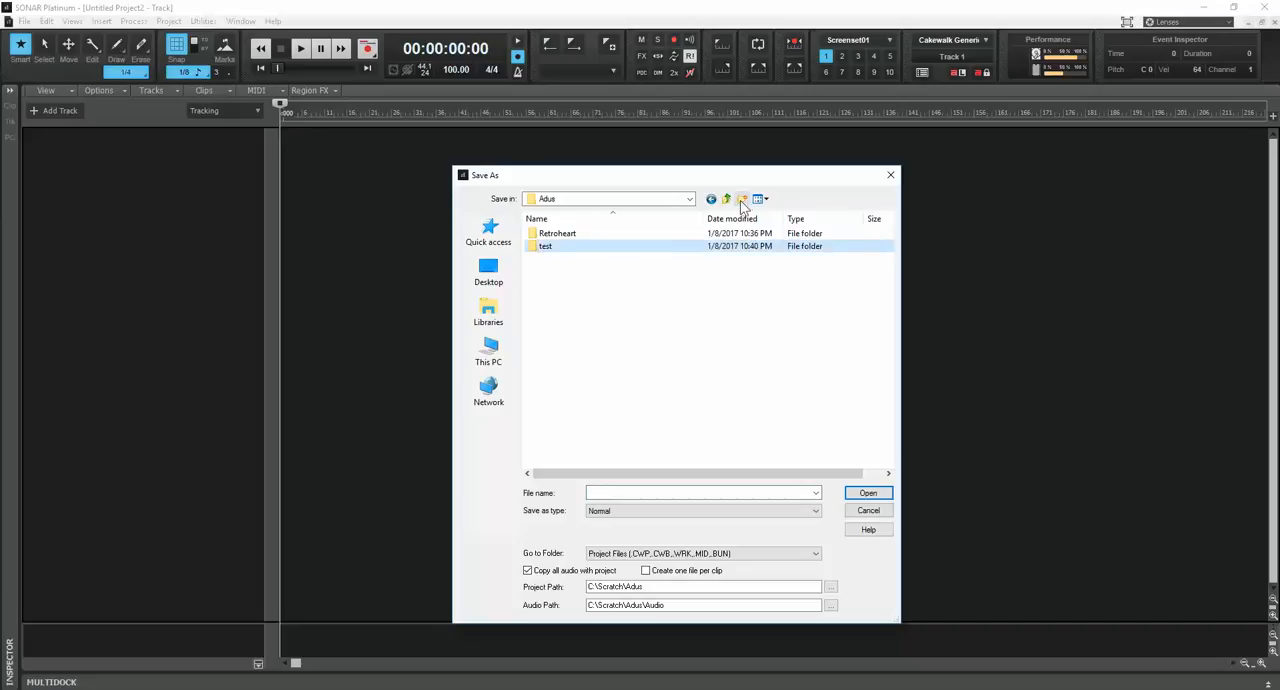
double_click(545, 246)
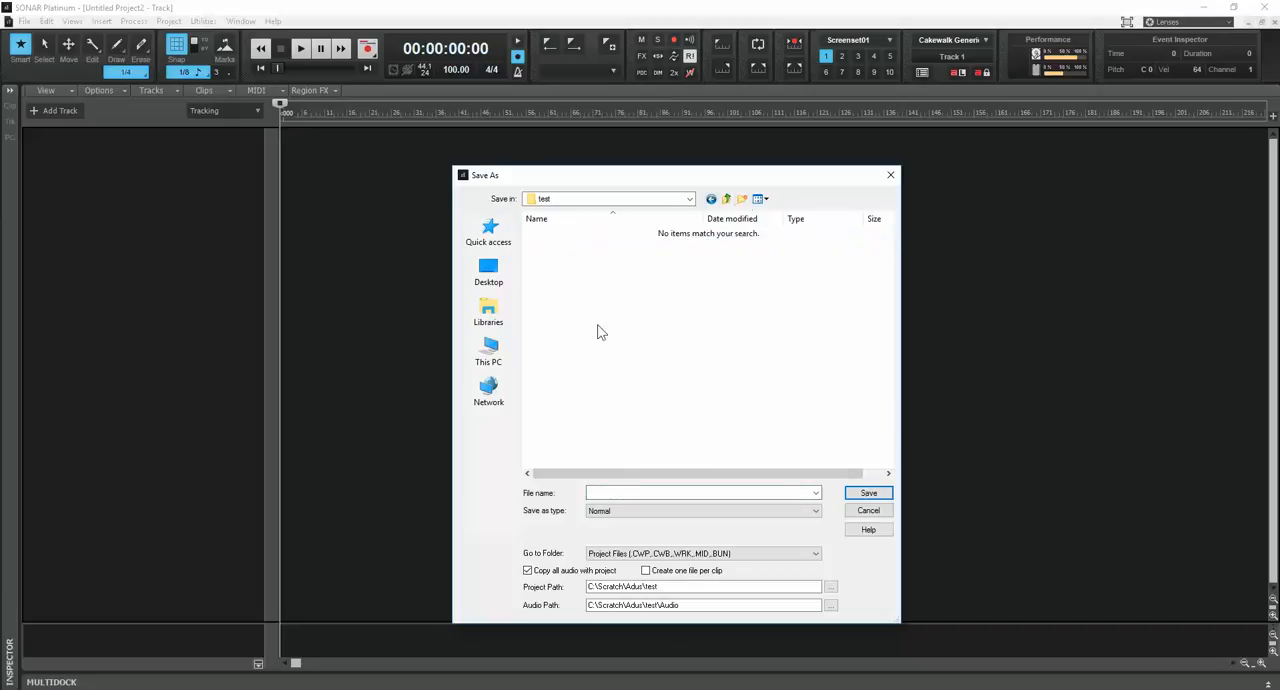
left_click(814, 492)
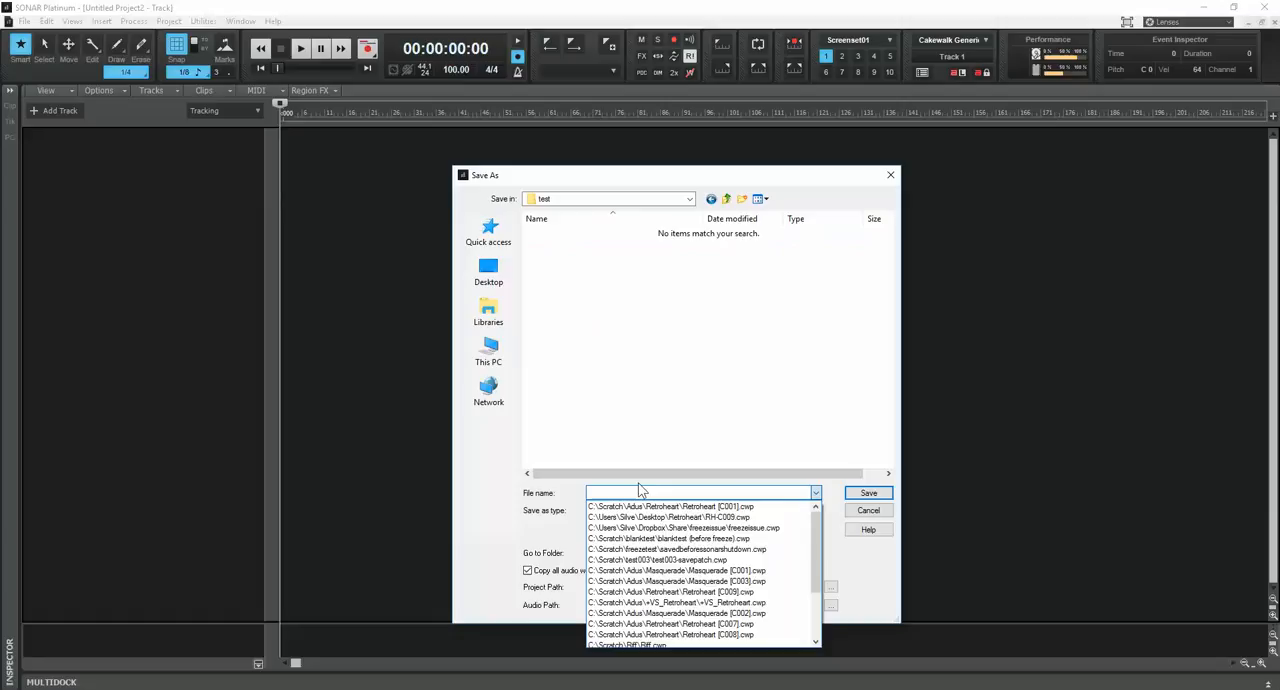
left_click(867, 492)
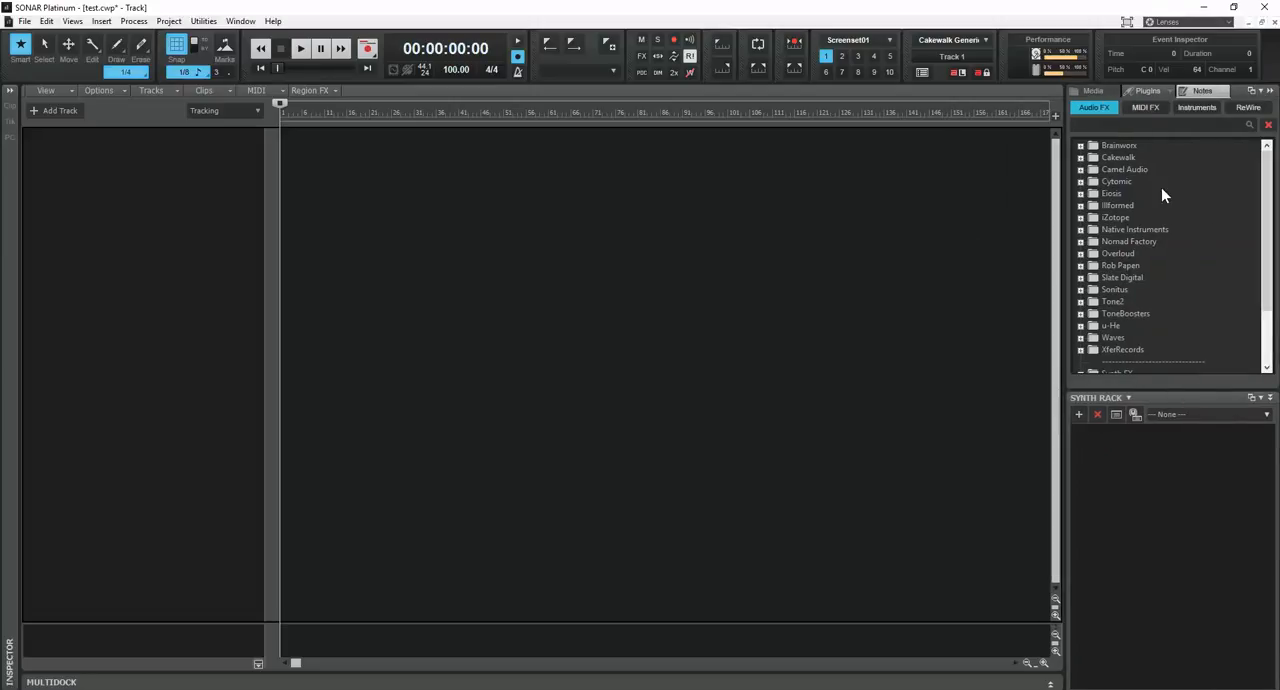
Step: Insert Dimension Pro from the Browser's Instruments favorites, accepting the synth options
left_click(1197, 107)
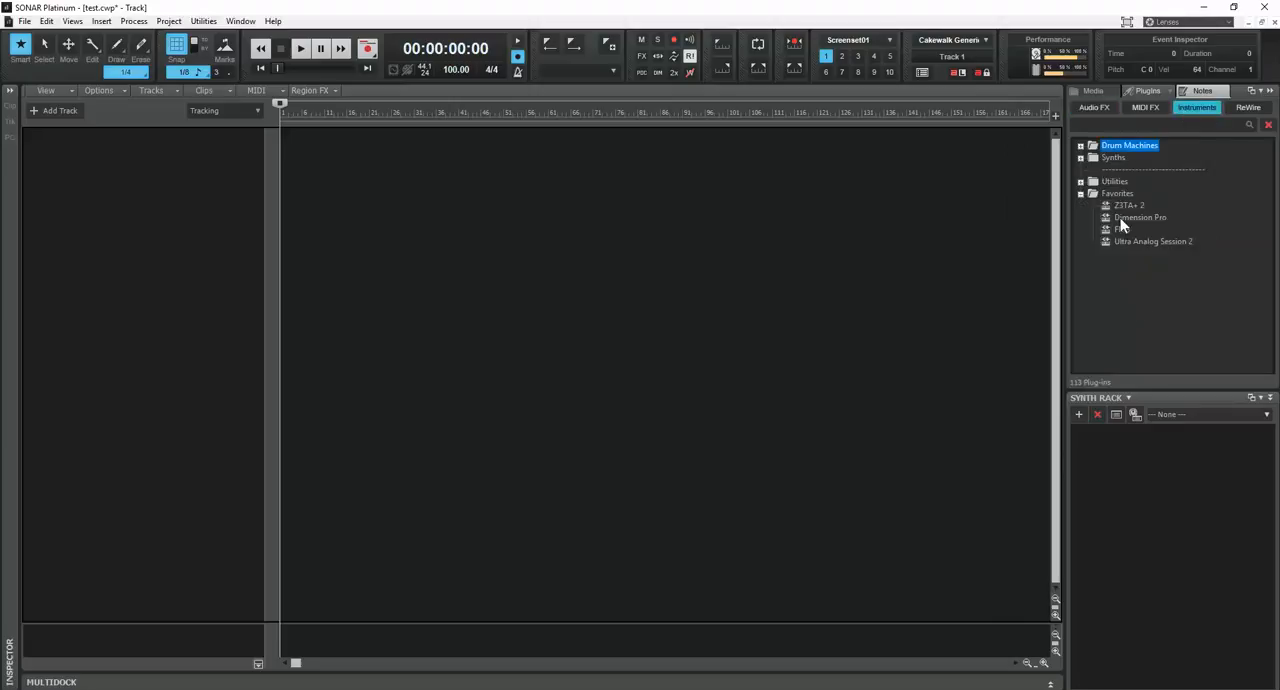
double_click(1140, 217)
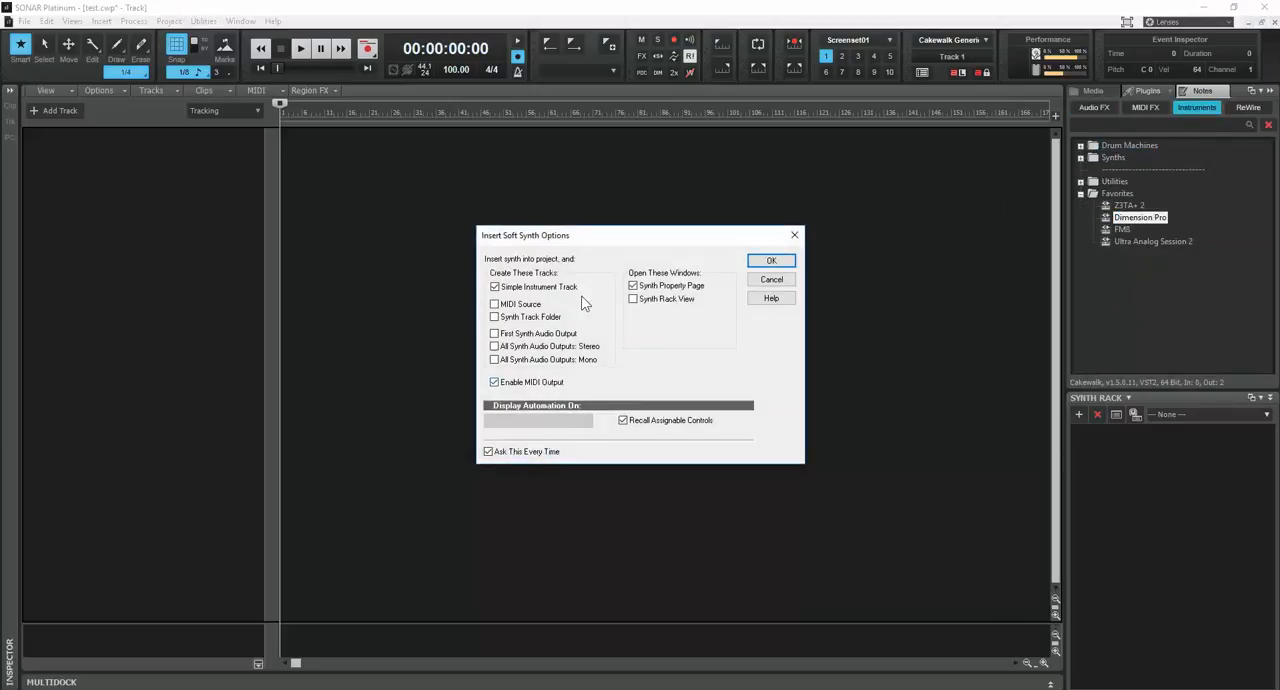
left_click(771, 260)
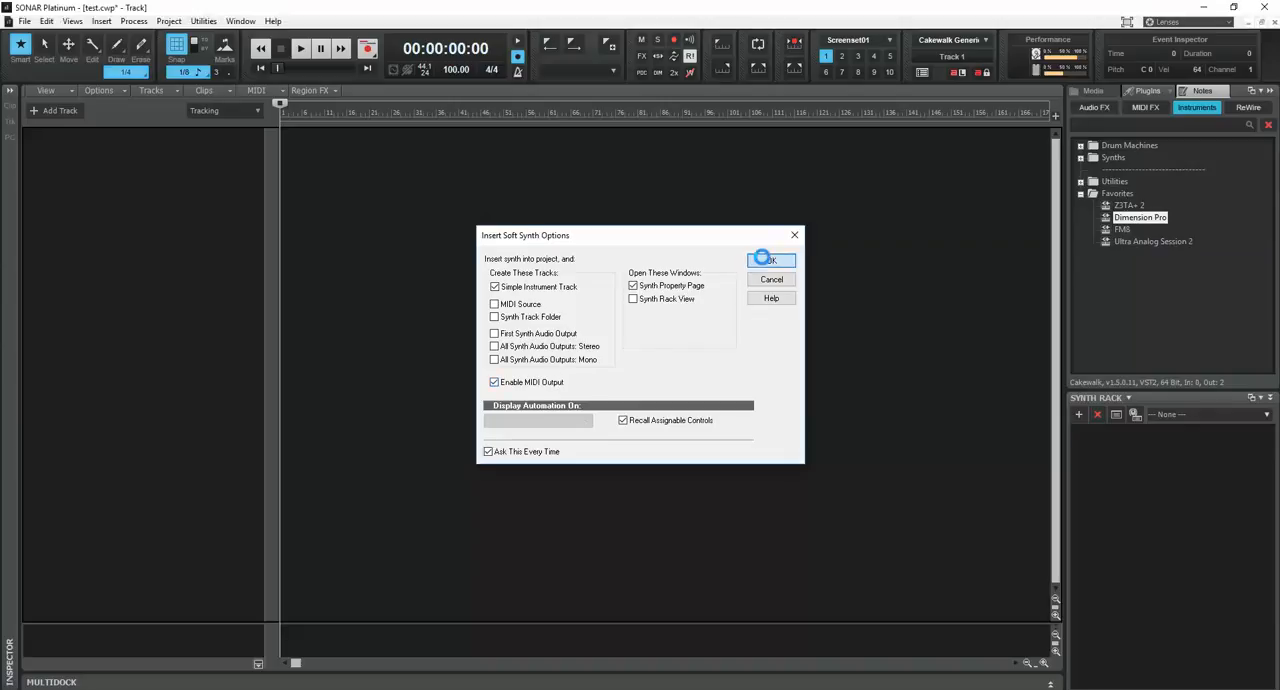
left_click(771, 260)
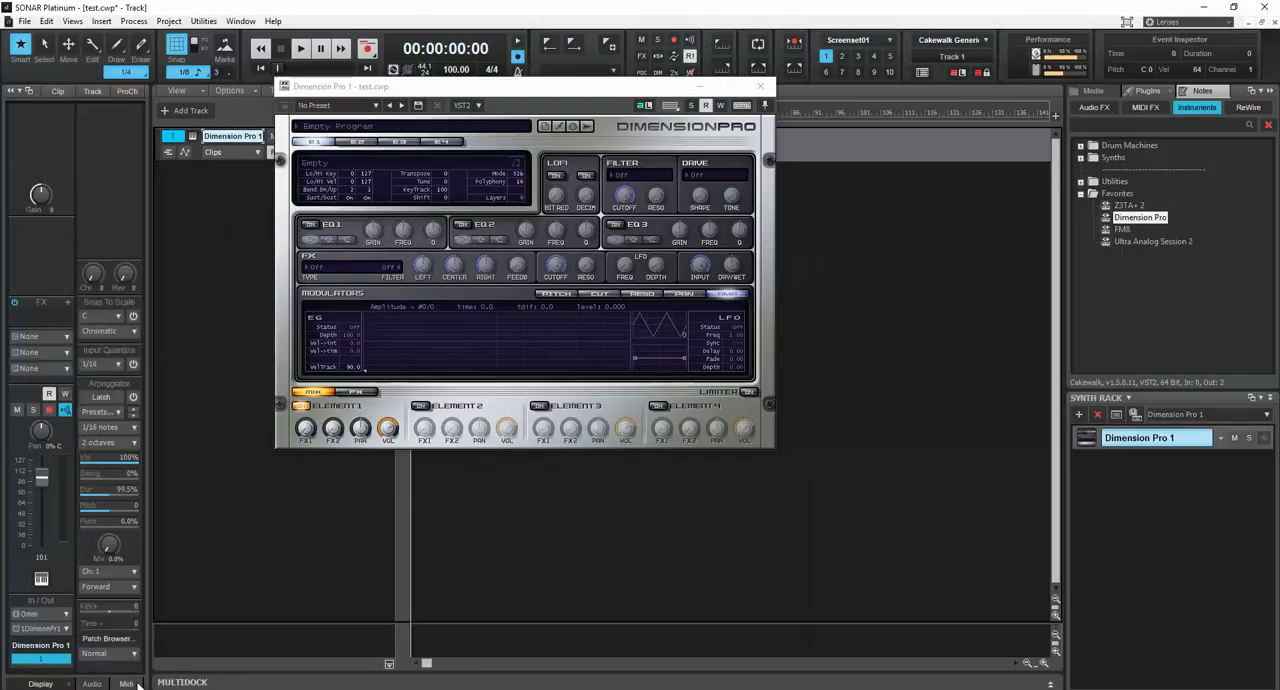
left_click(66, 614)
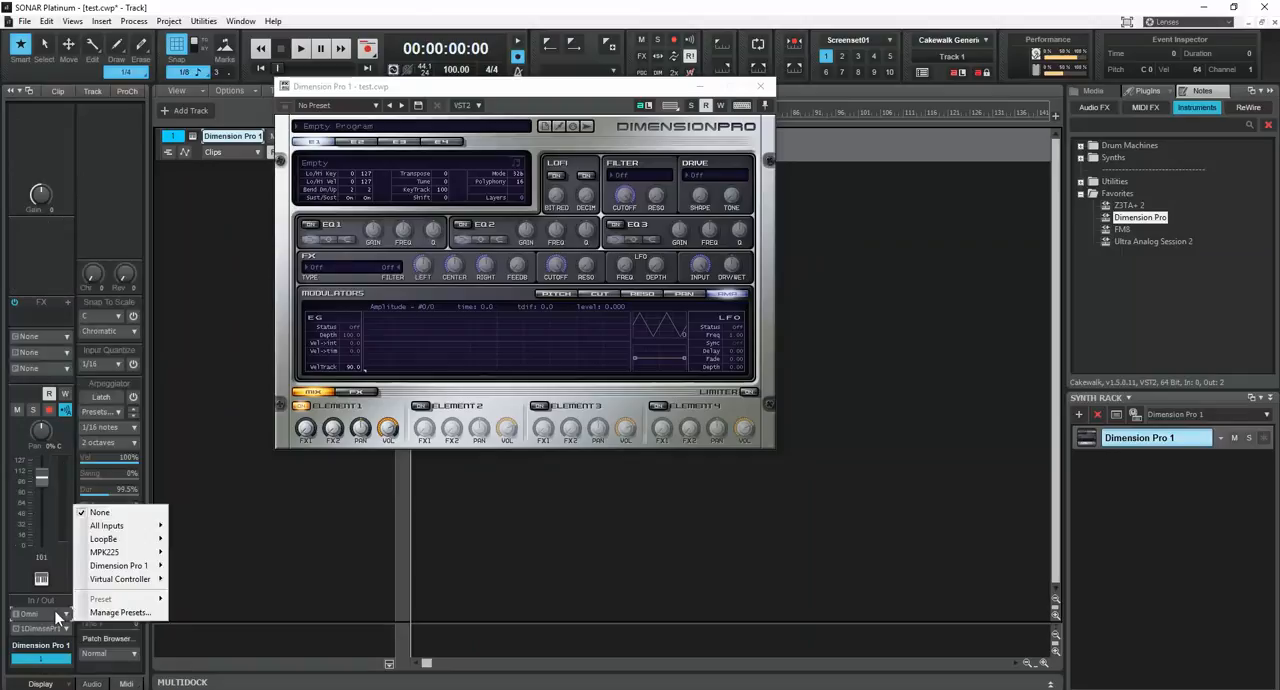
mouse_move(105, 552)
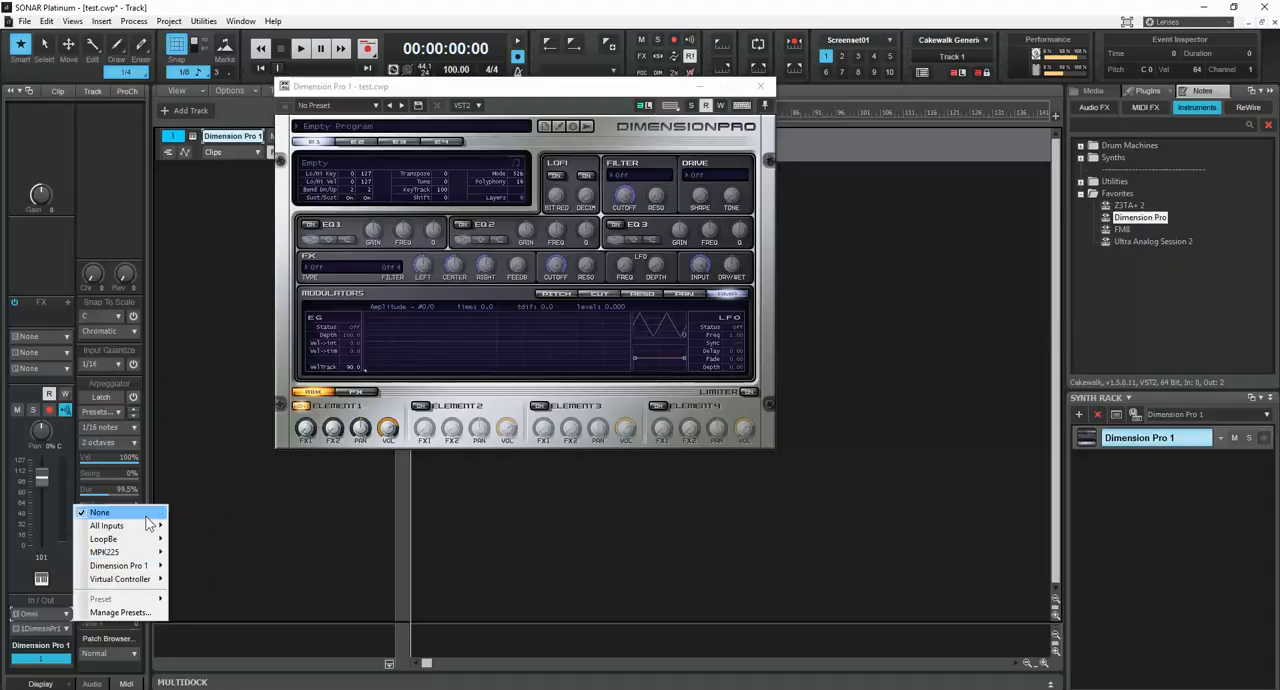
mouse_move(104, 552)
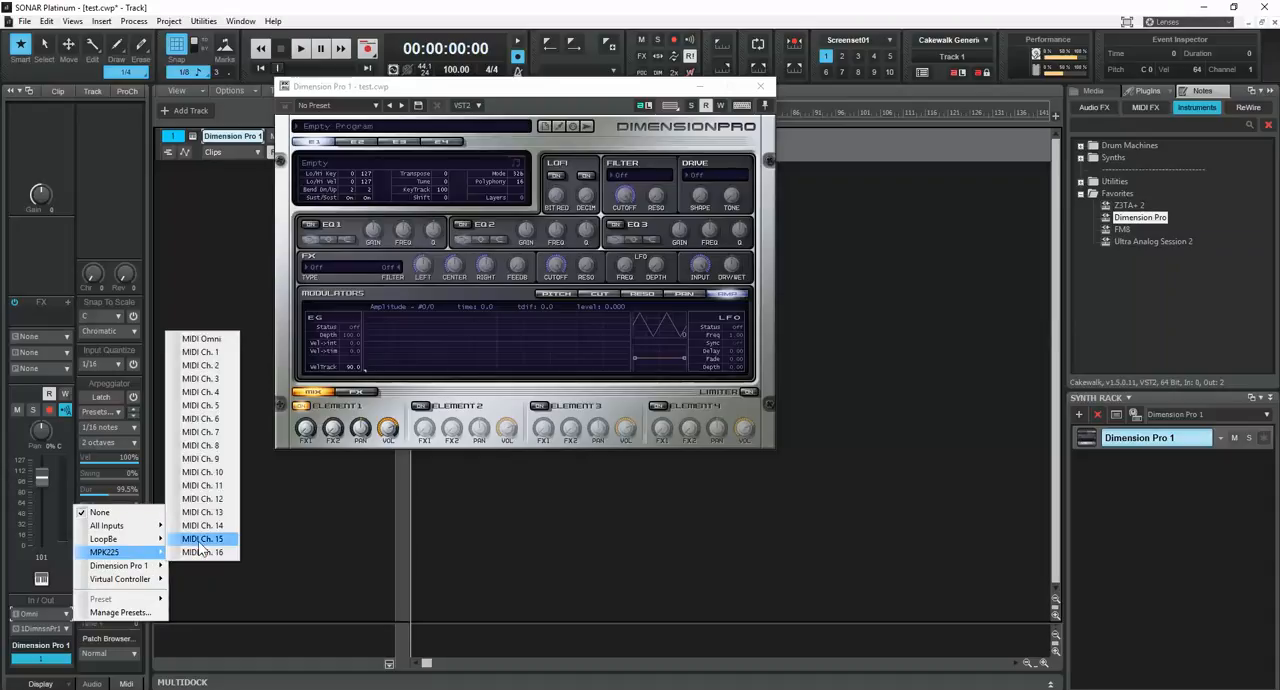
mouse_move(107, 525)
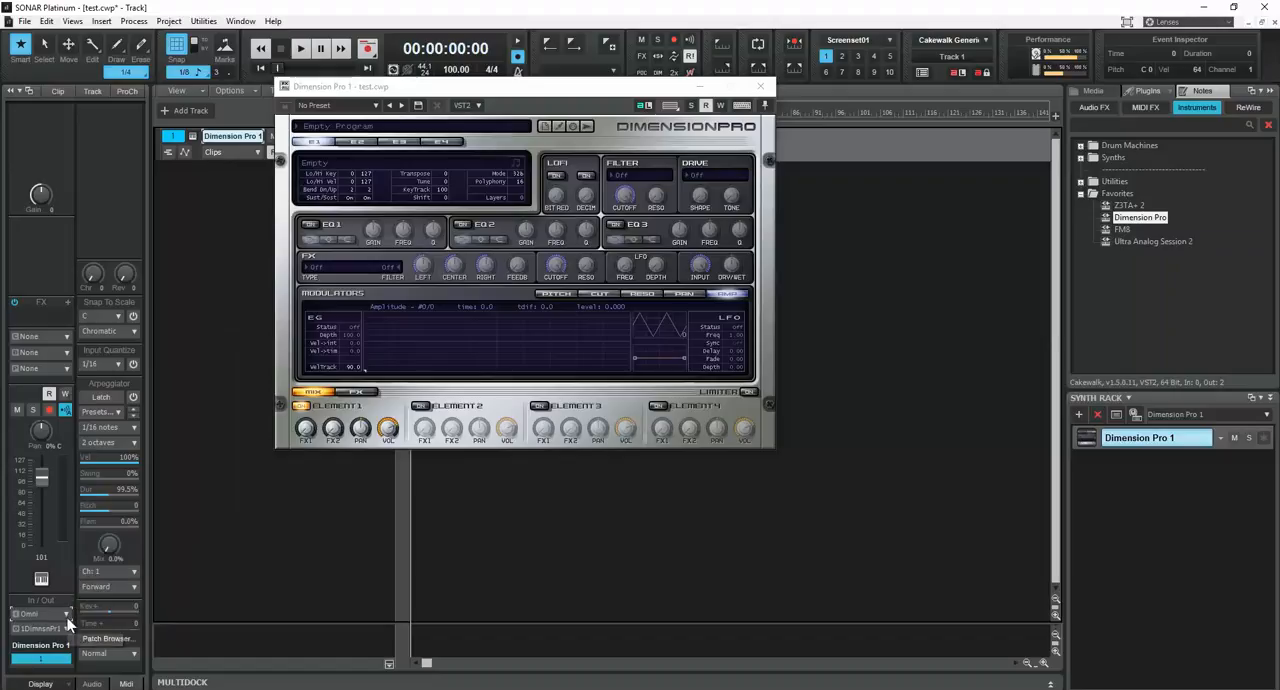
left_click(40, 614)
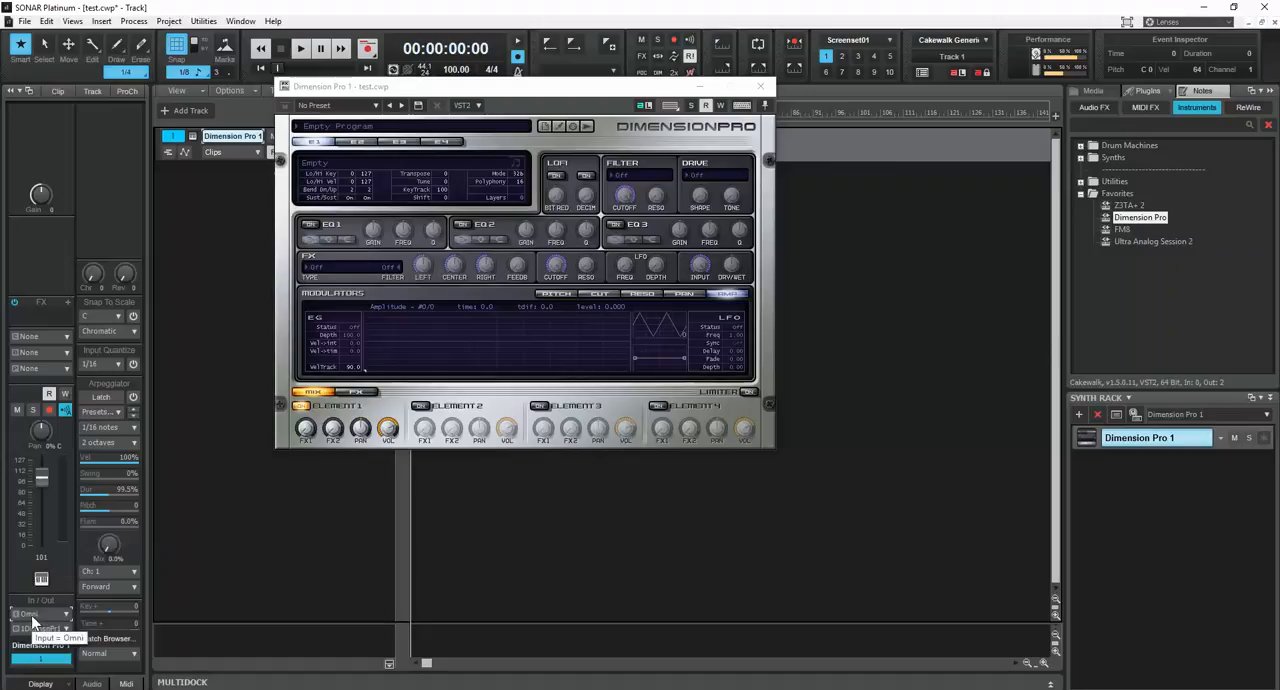
left_click(40, 614)
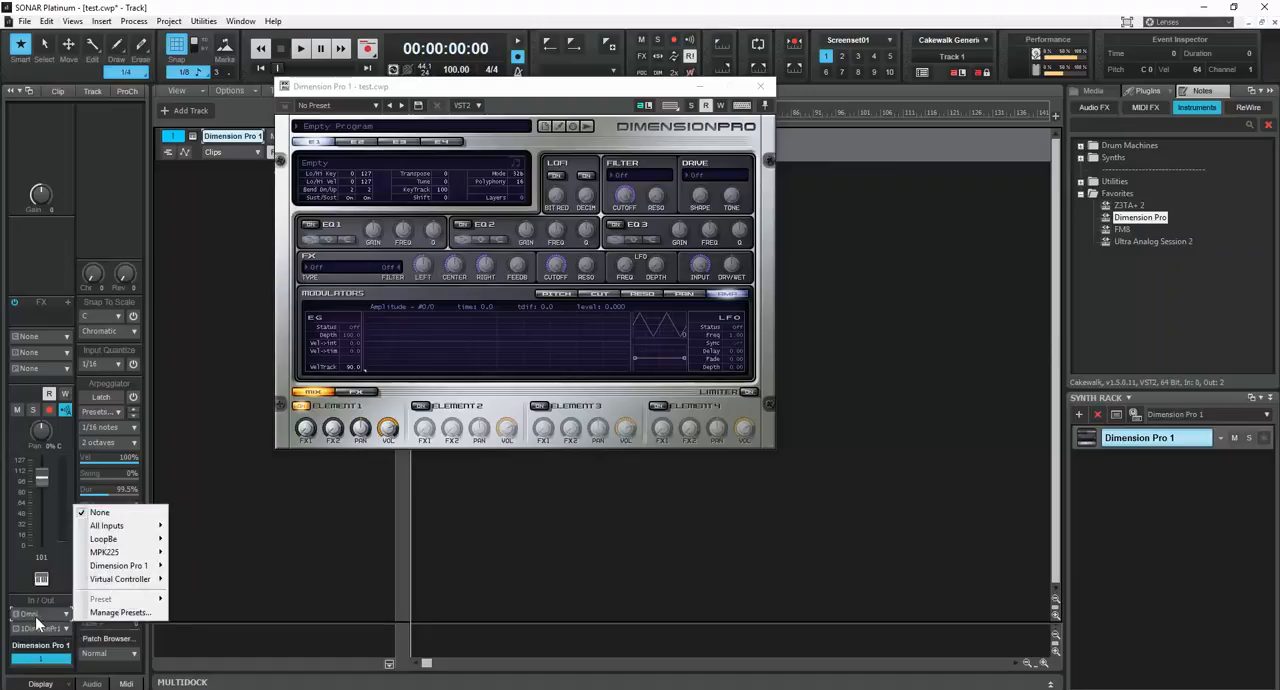
mouse_move(105, 552)
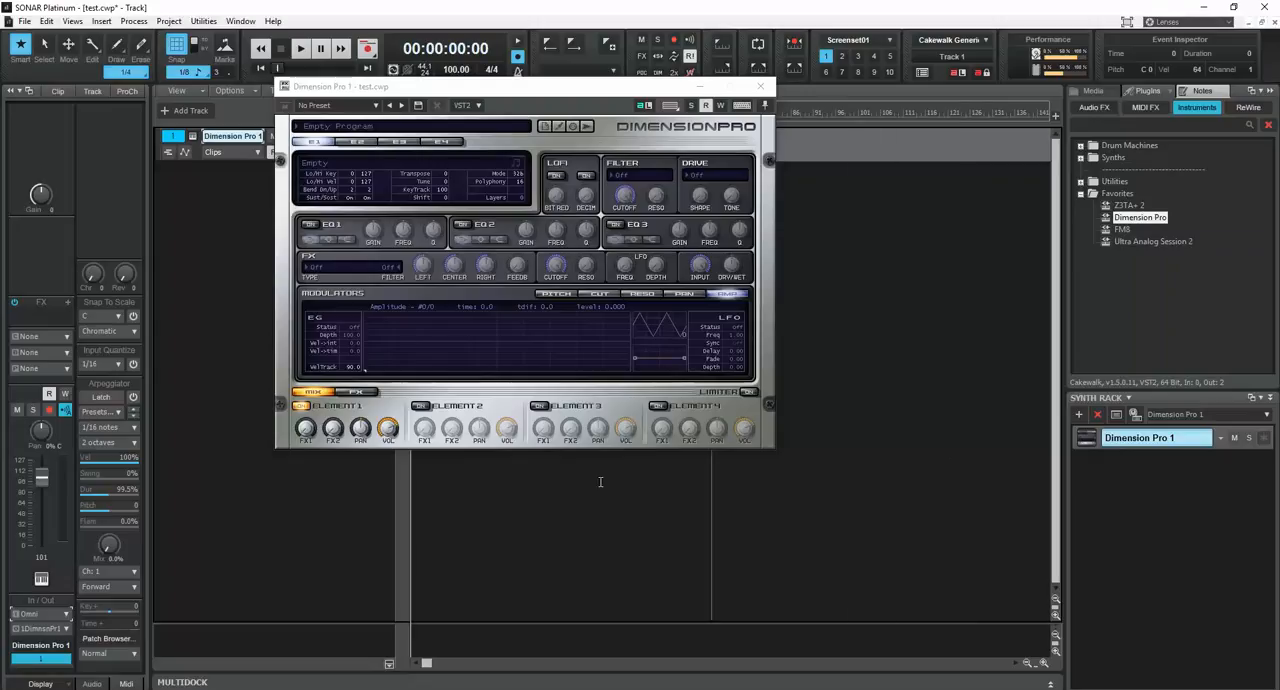
left_click(58, 614)
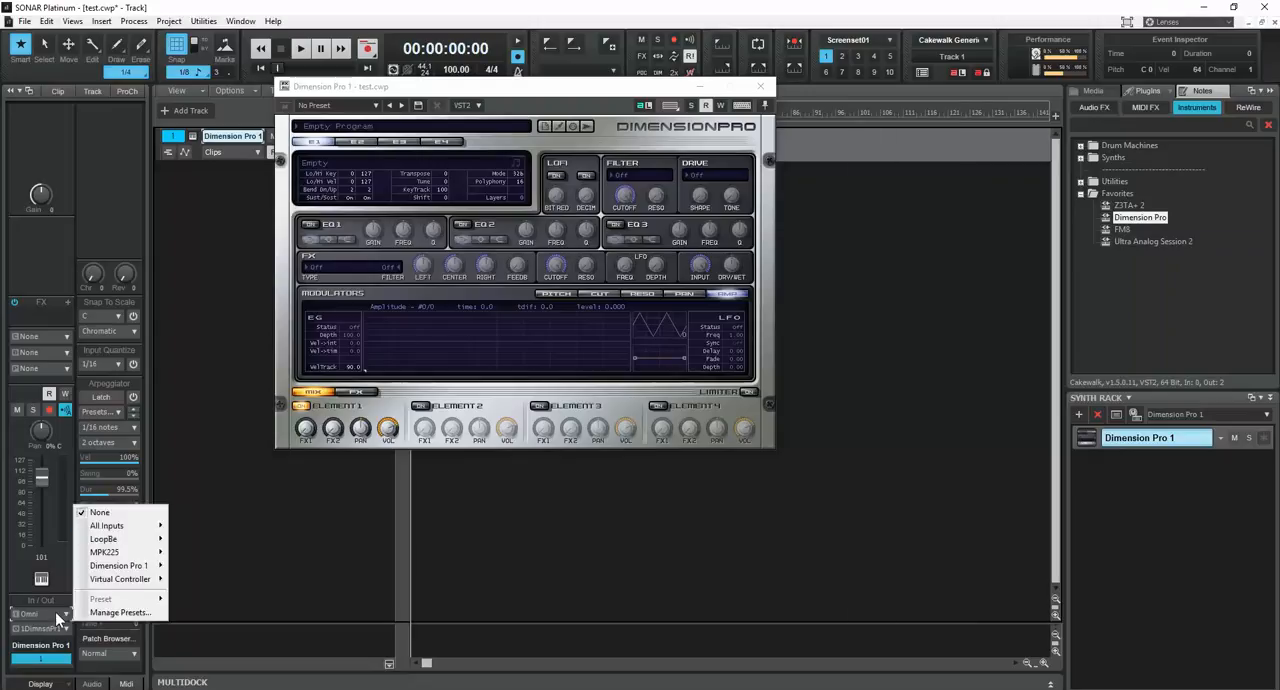
mouse_move(100, 512)
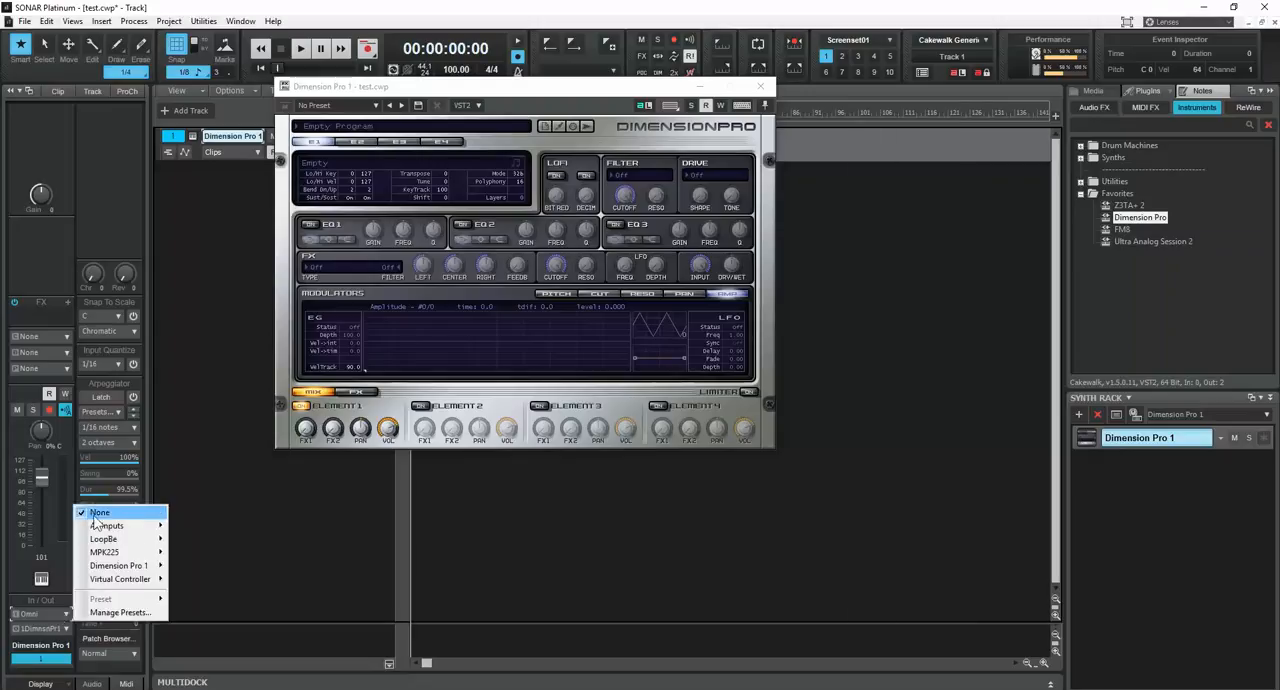
left_click(100, 512)
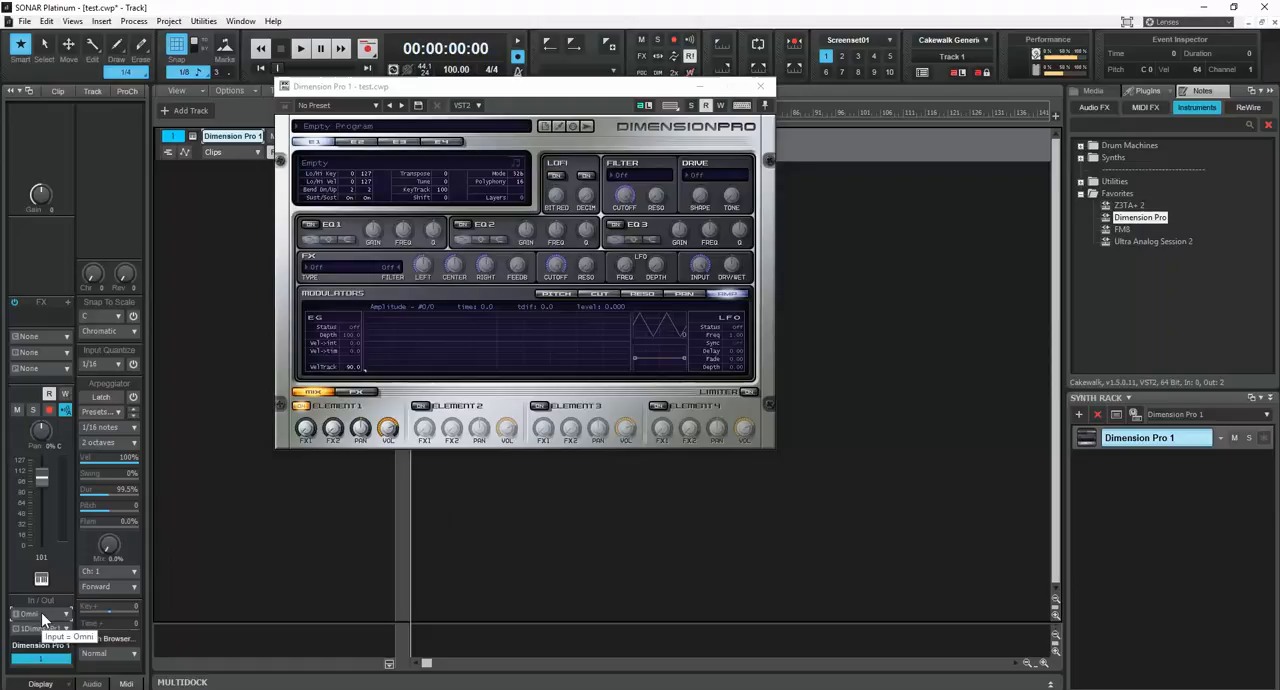
left_click(40, 614)
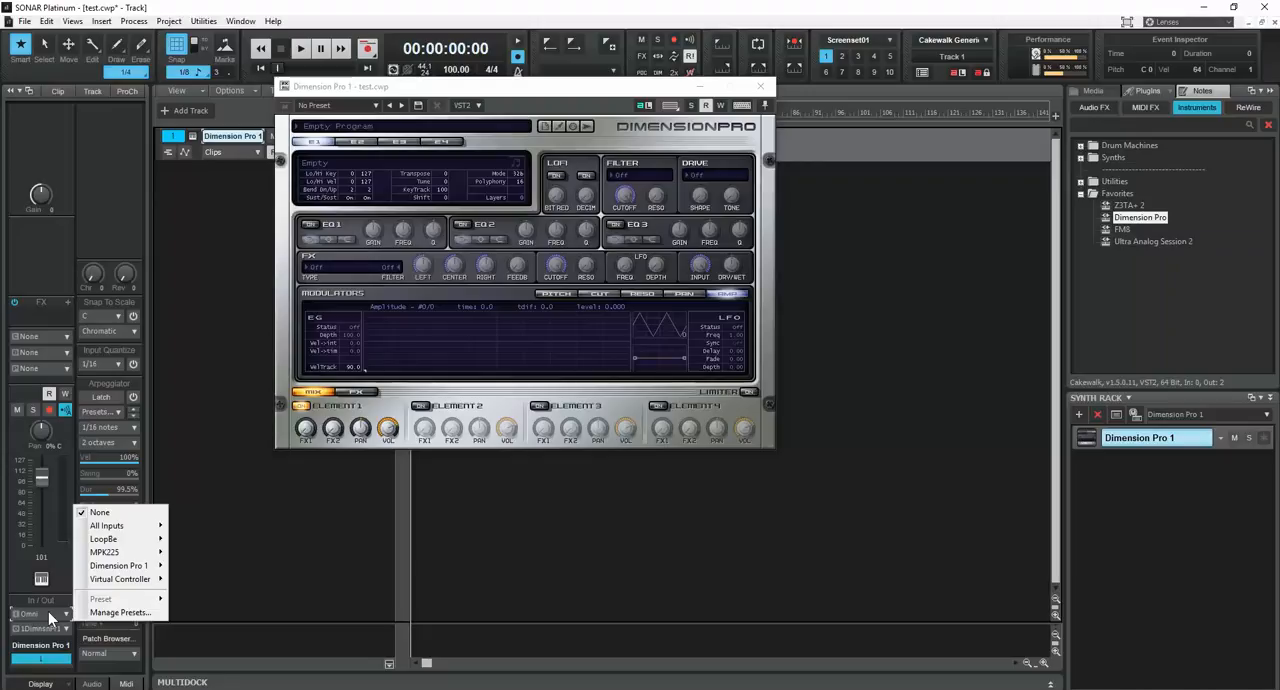
mouse_move(100, 512)
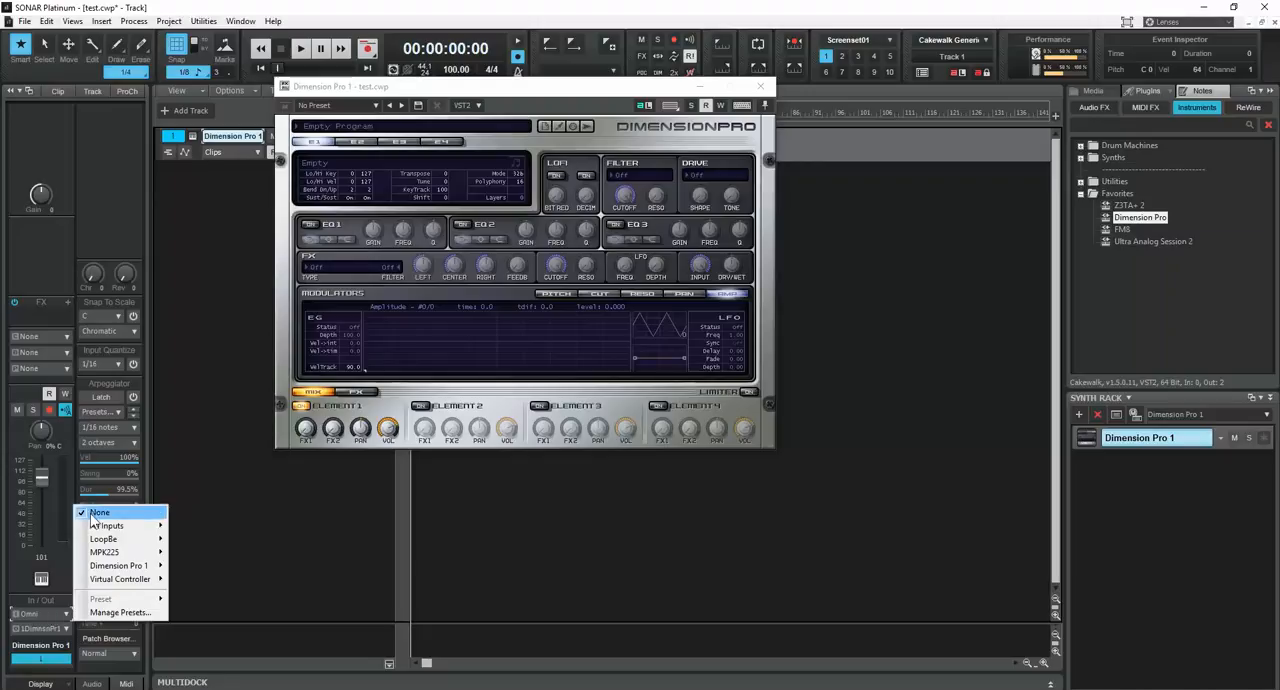
left_click(100, 512)
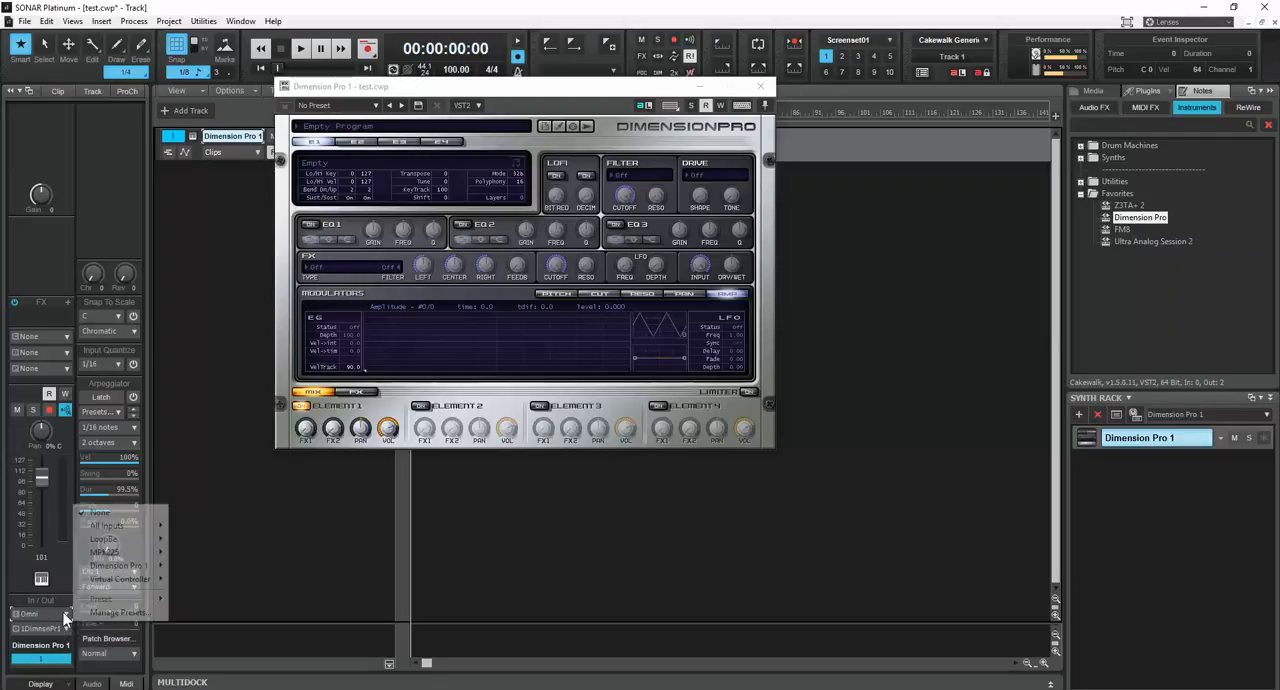
mouse_move(106, 525)
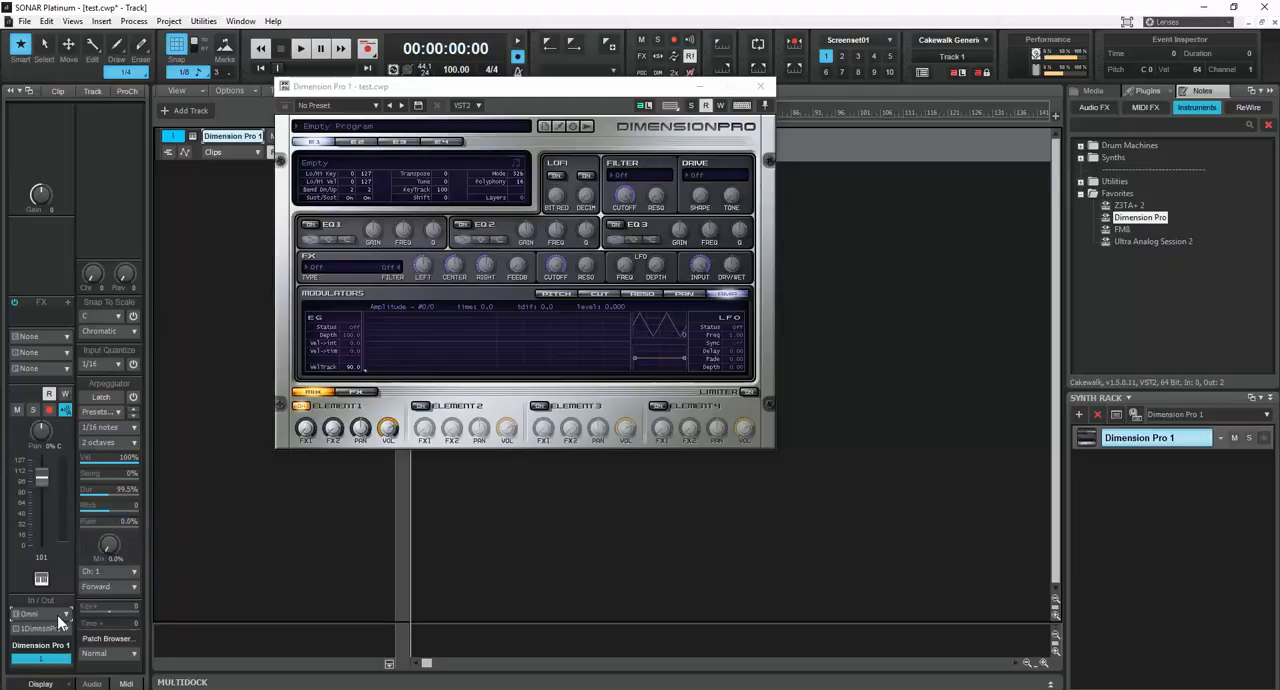
left_click(42, 615)
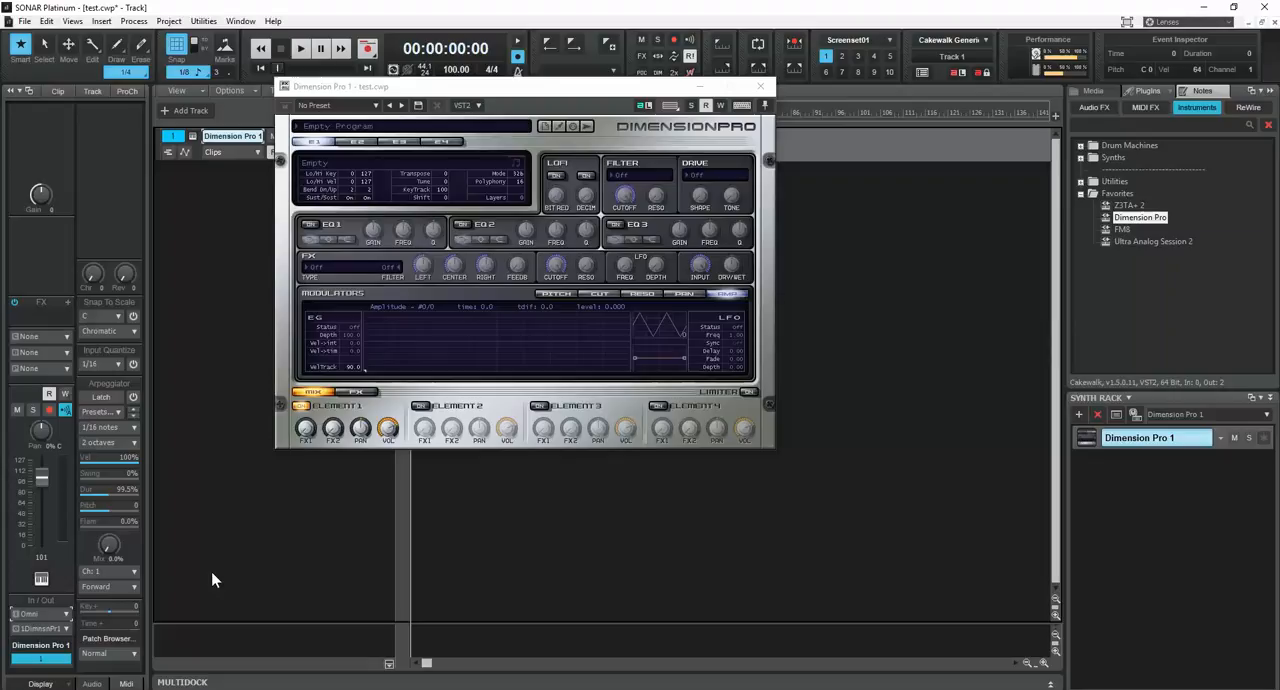
mouse_move(213, 578)
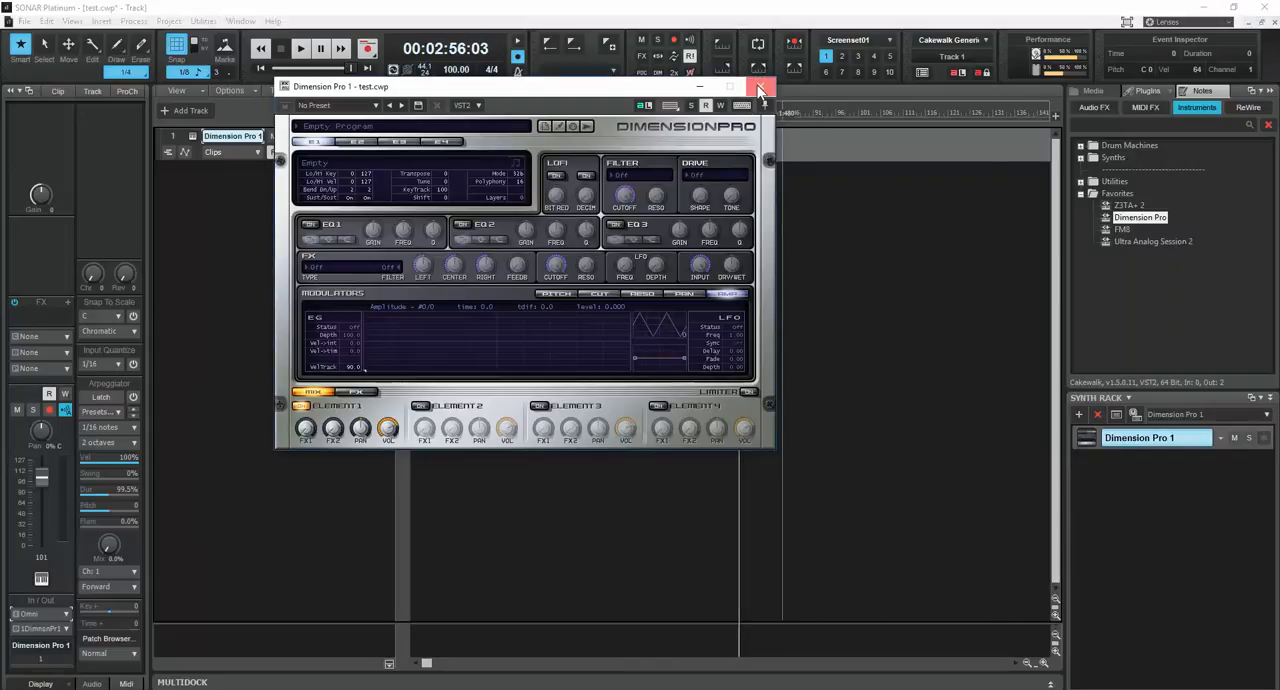
Step: Close the Dimension Pro 1 window, then view and dismiss Insert Synth Options
left_click(759, 87)
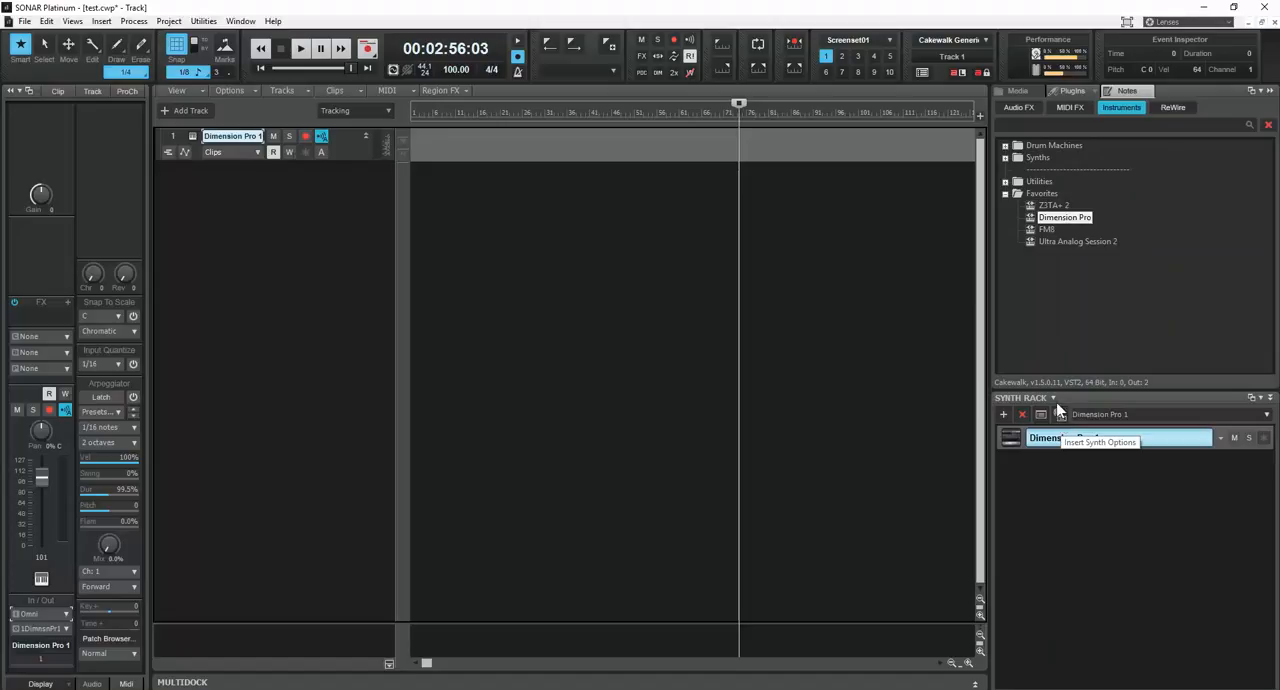
left_click(1044, 437)
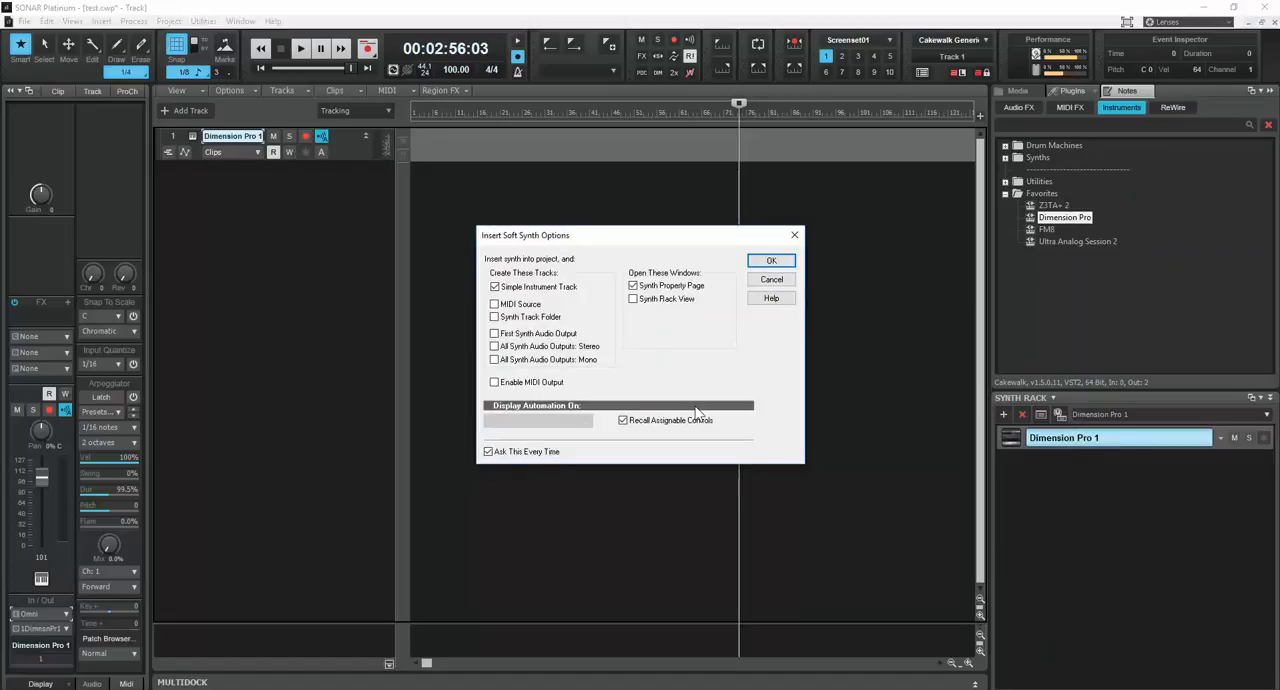
mouse_move(777, 445)
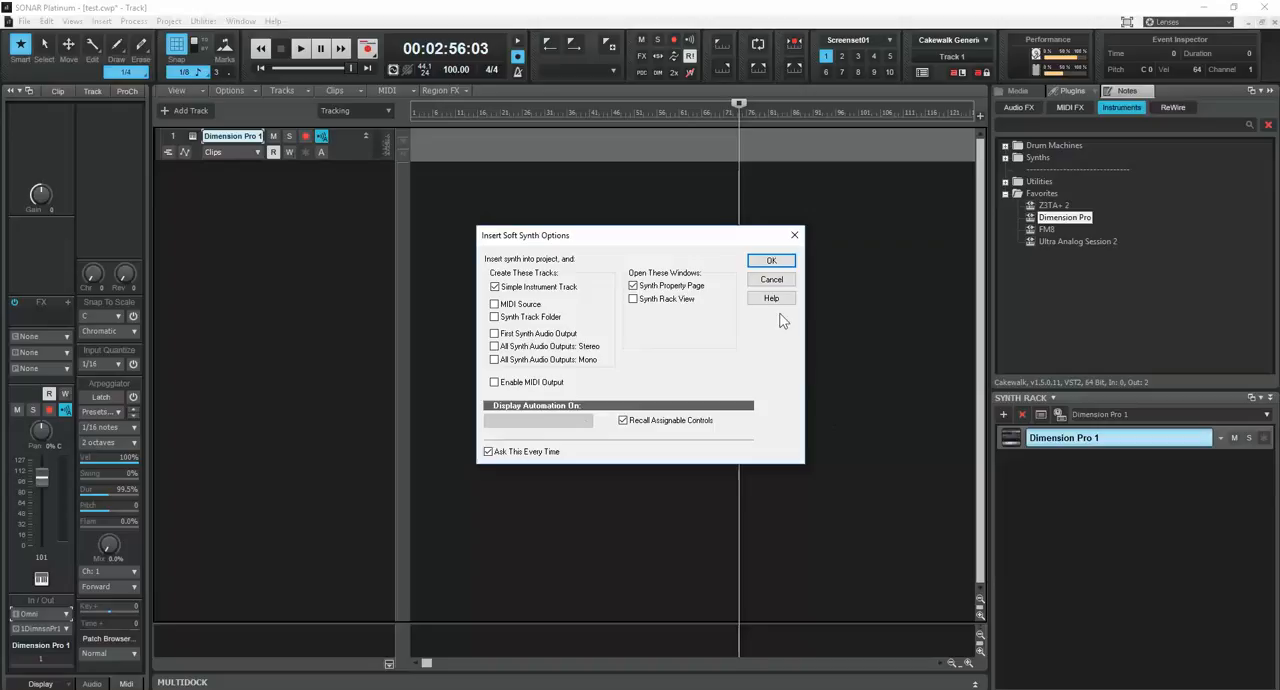
mouse_move(771, 279)
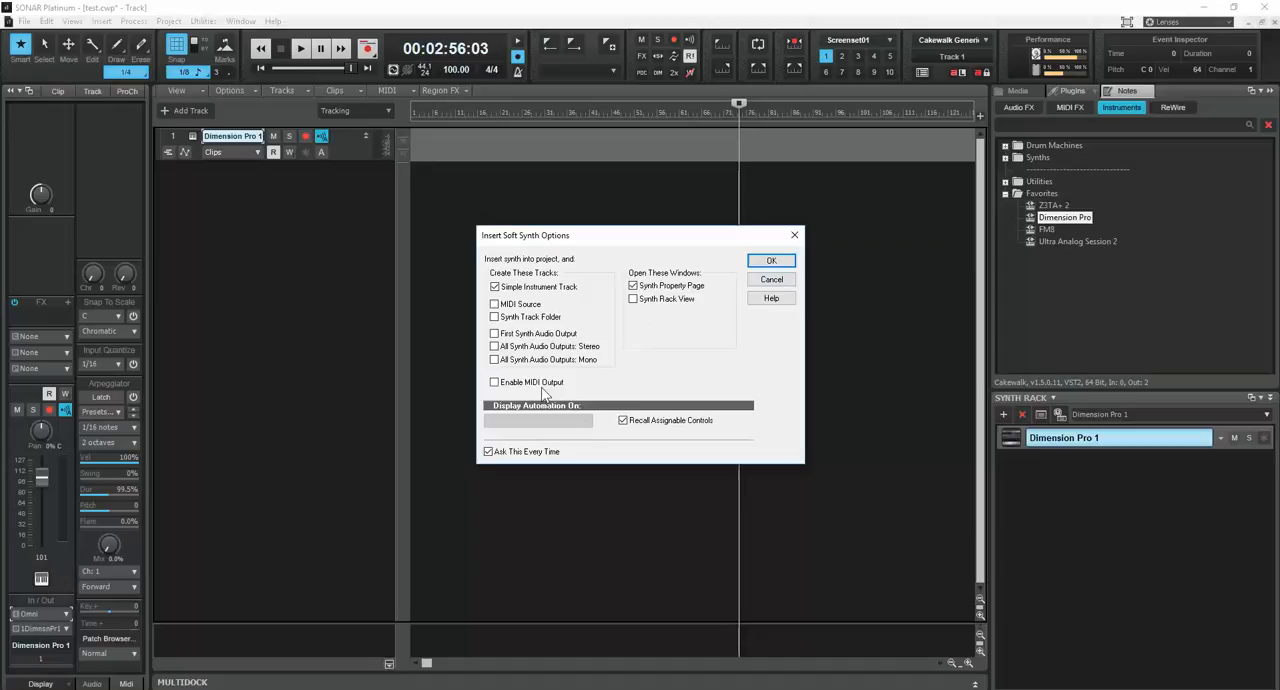
left_click(770, 260)
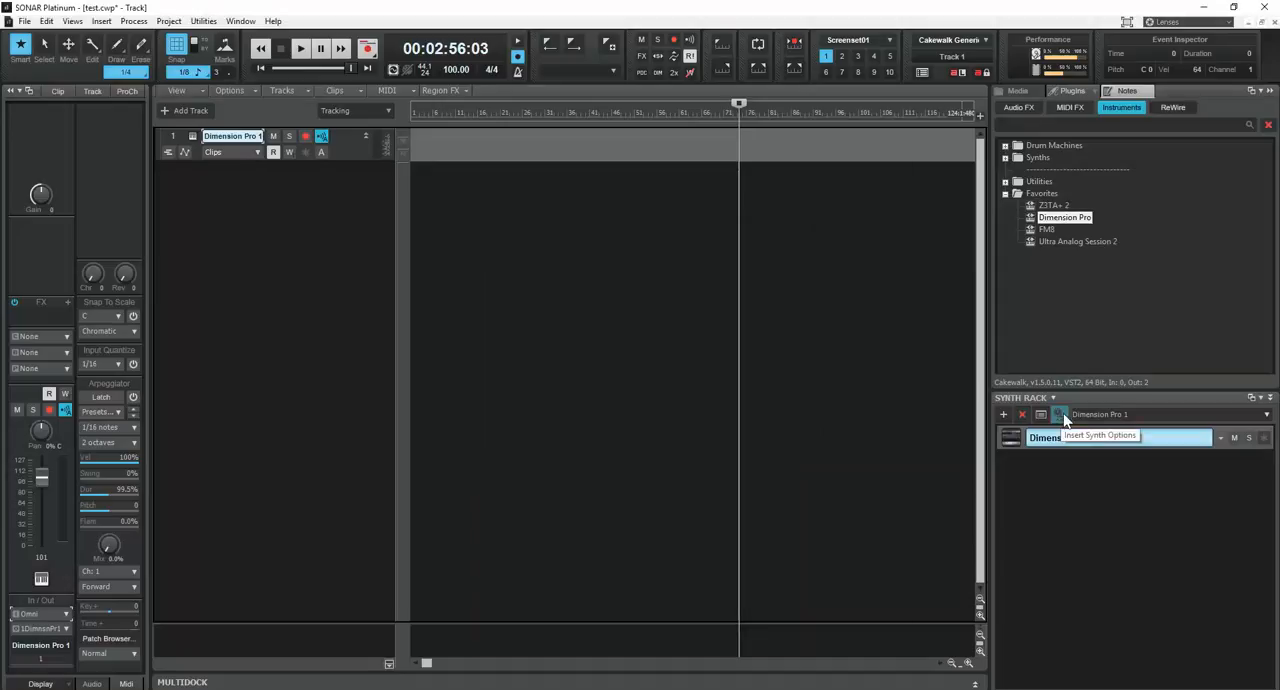
Step: Turn off Ask This Every Time, insert Dimension Pro 2, and right-click the Synth Rack
left_click(1059, 414)
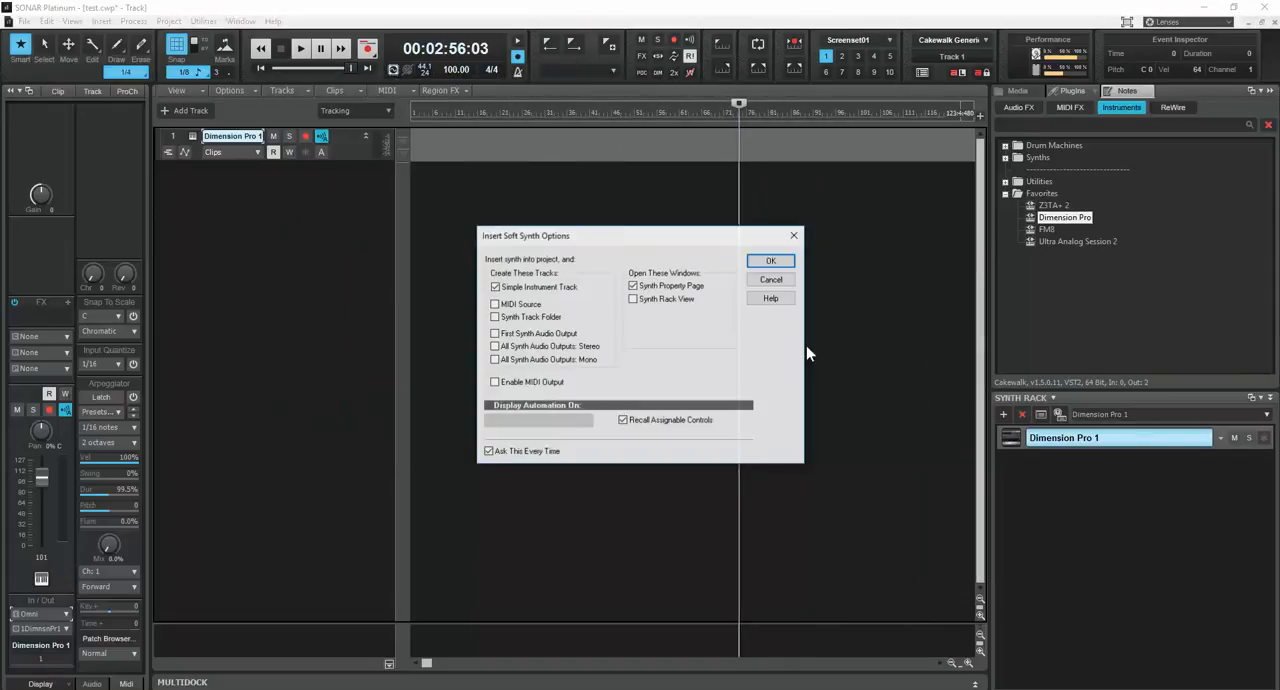
left_click(489, 451)
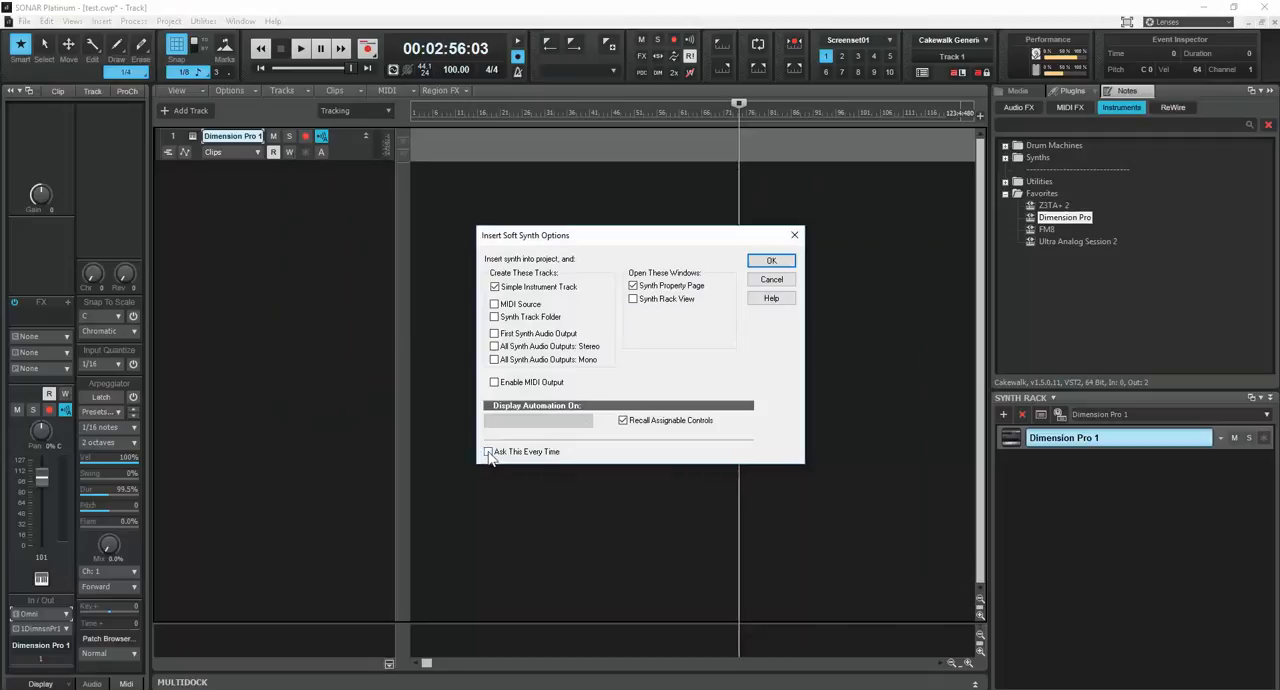
left_click(771, 260)
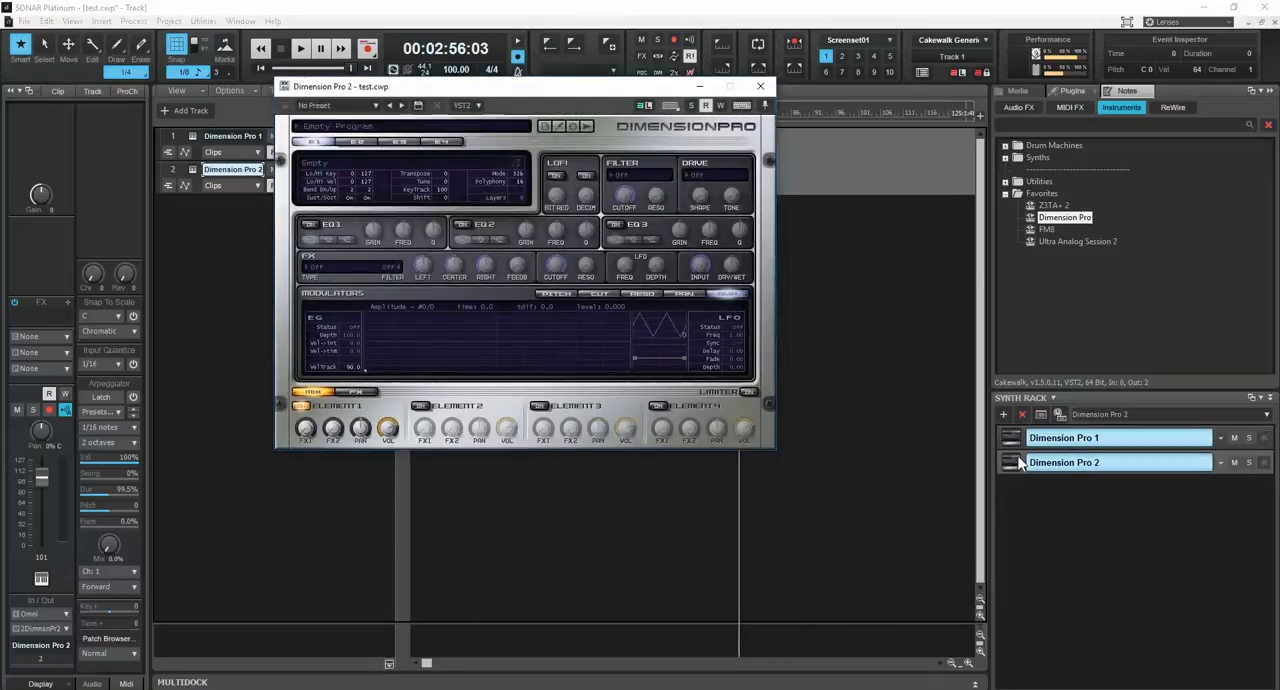
right_click(1063, 462)
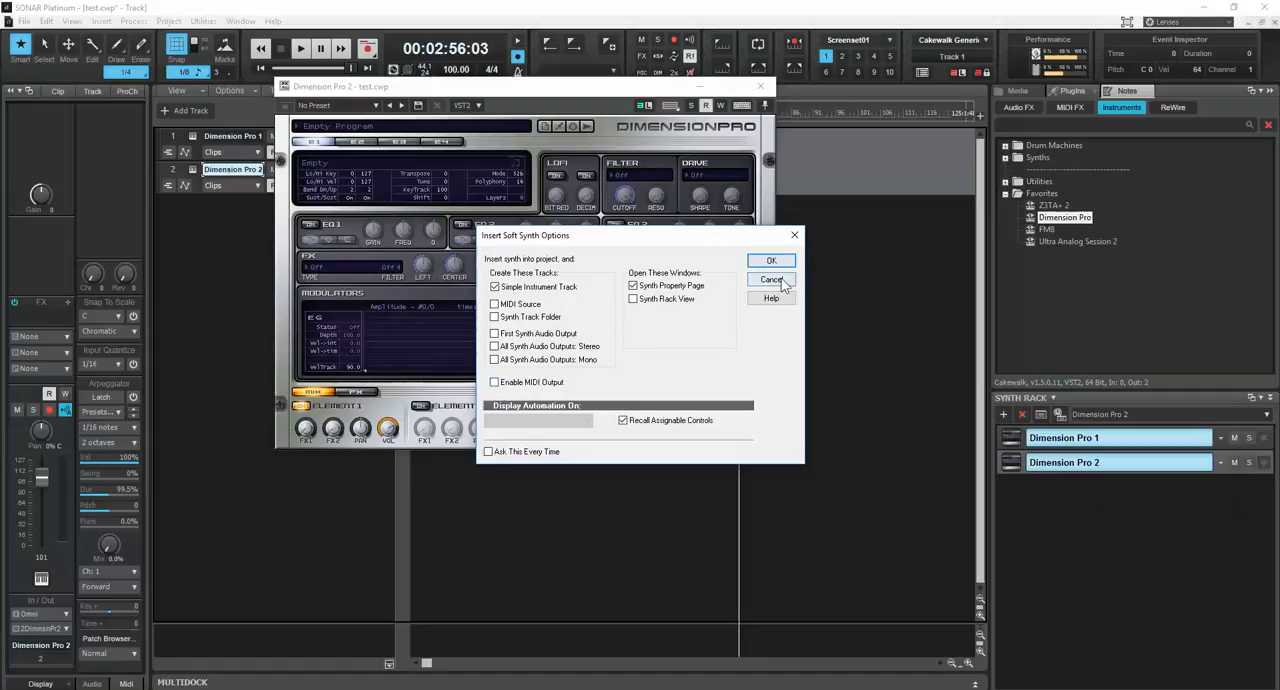
Step: Cancel the dialog, close Dimension Pro 2, and insert a third Dimension Pro
left_click(489, 452)
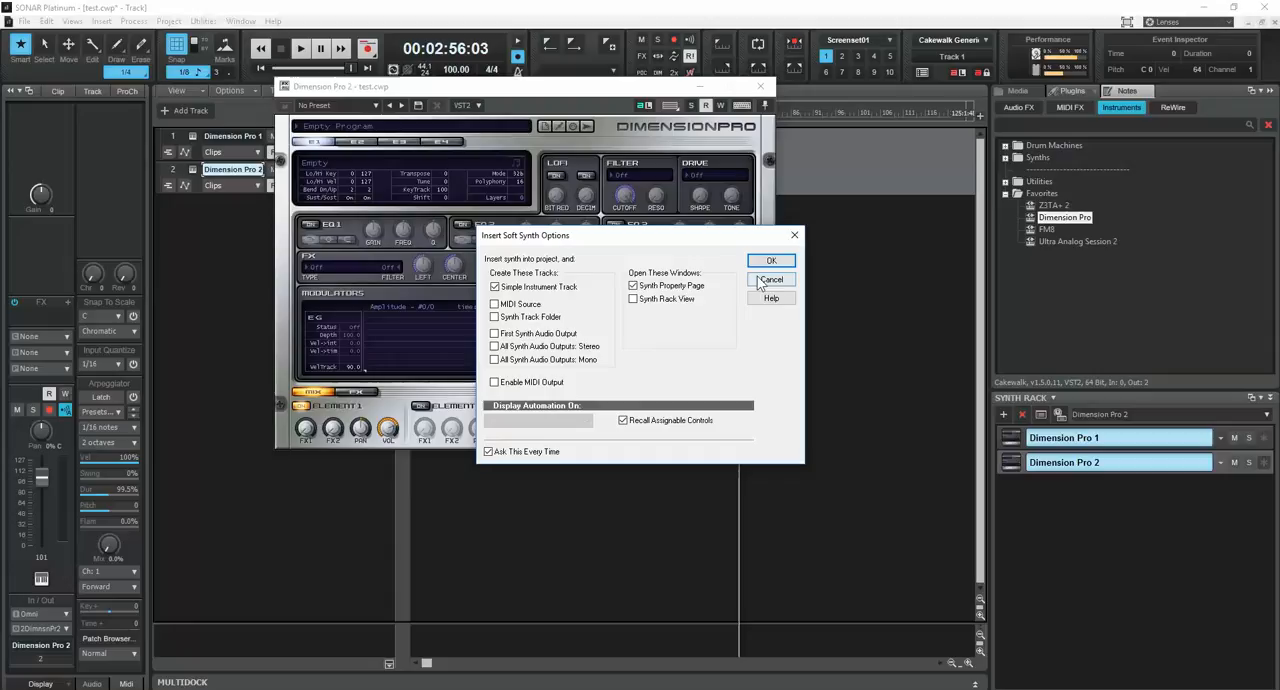
left_click(771, 260)
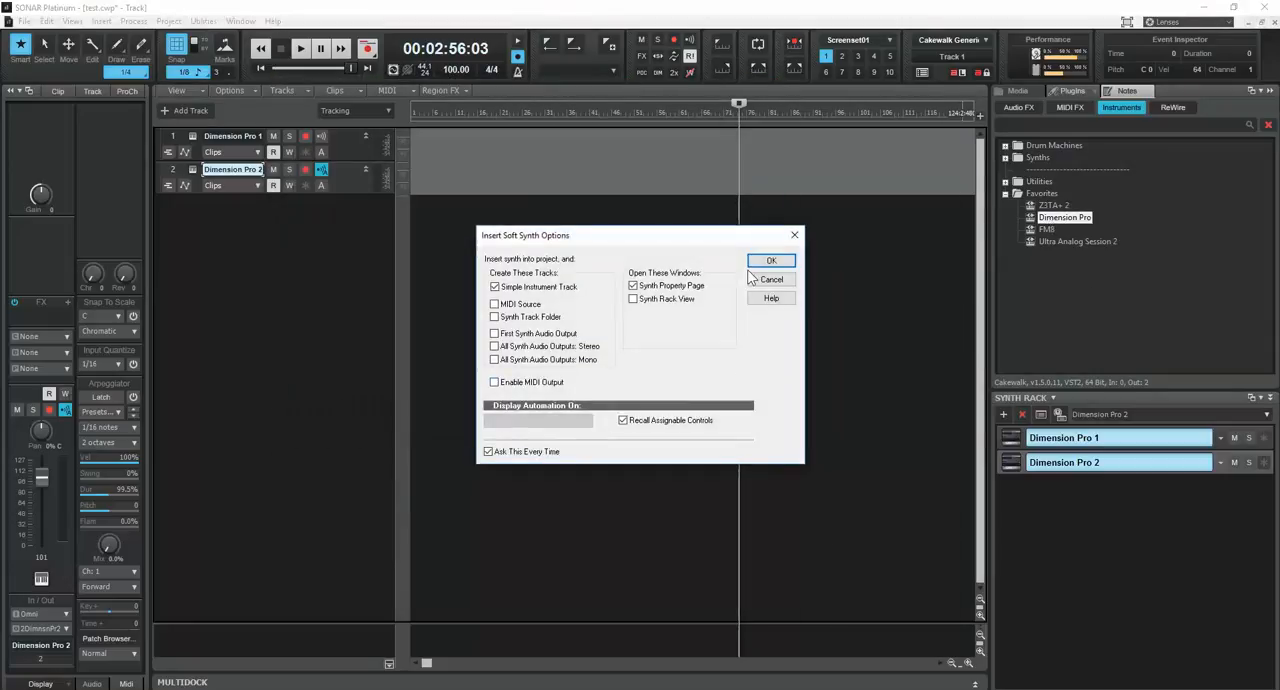
left_click(771, 260)
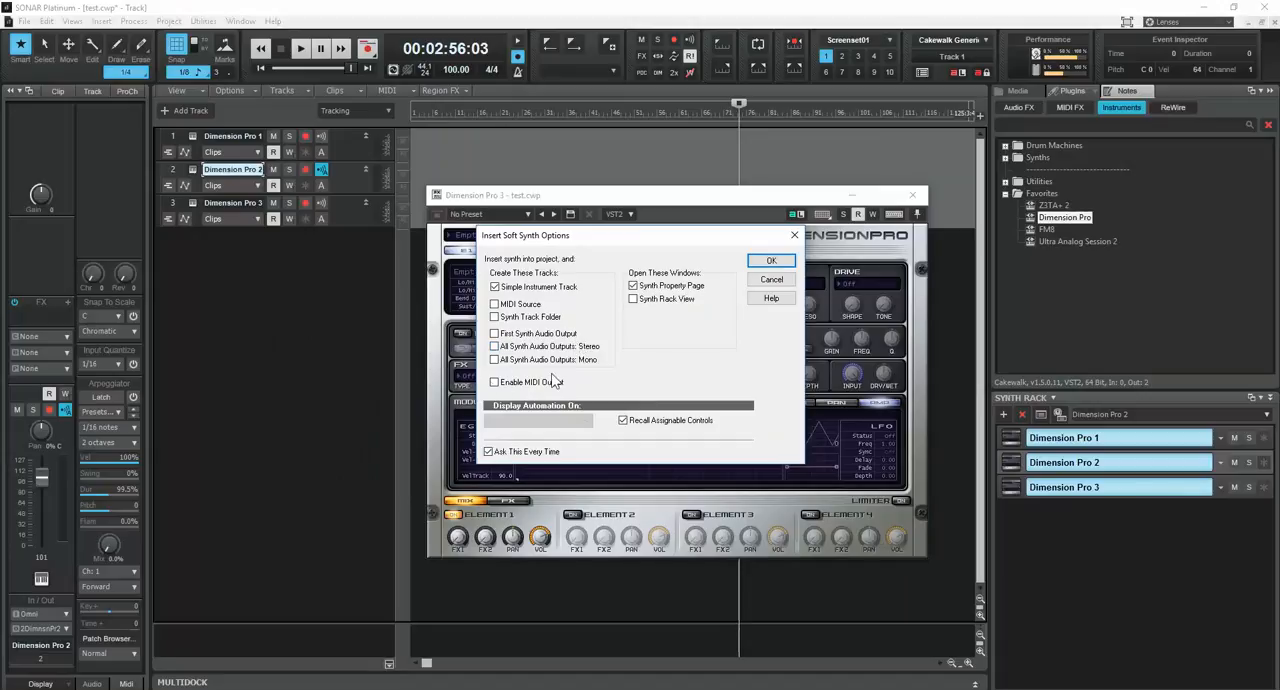
mouse_move(1060, 424)
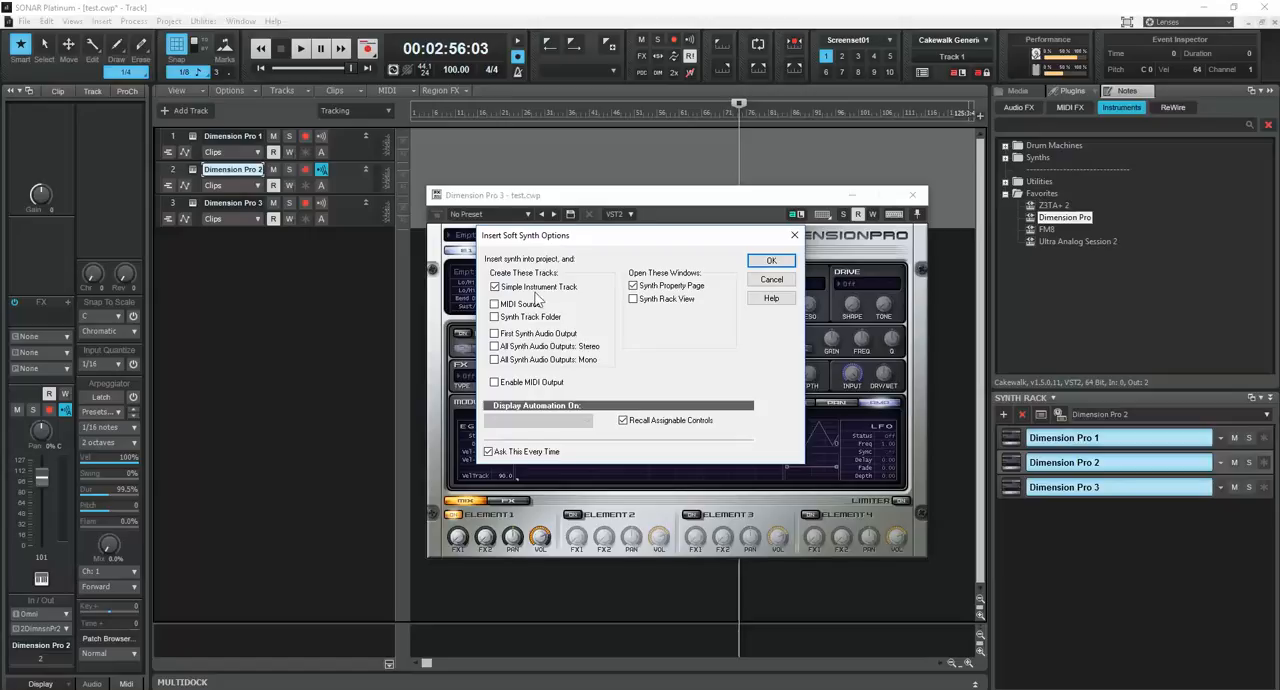
Step: Set synth options to Synth Track Folder with stereo outputs, no asking, and insert Dimension Pro 4
left_click(493, 287)
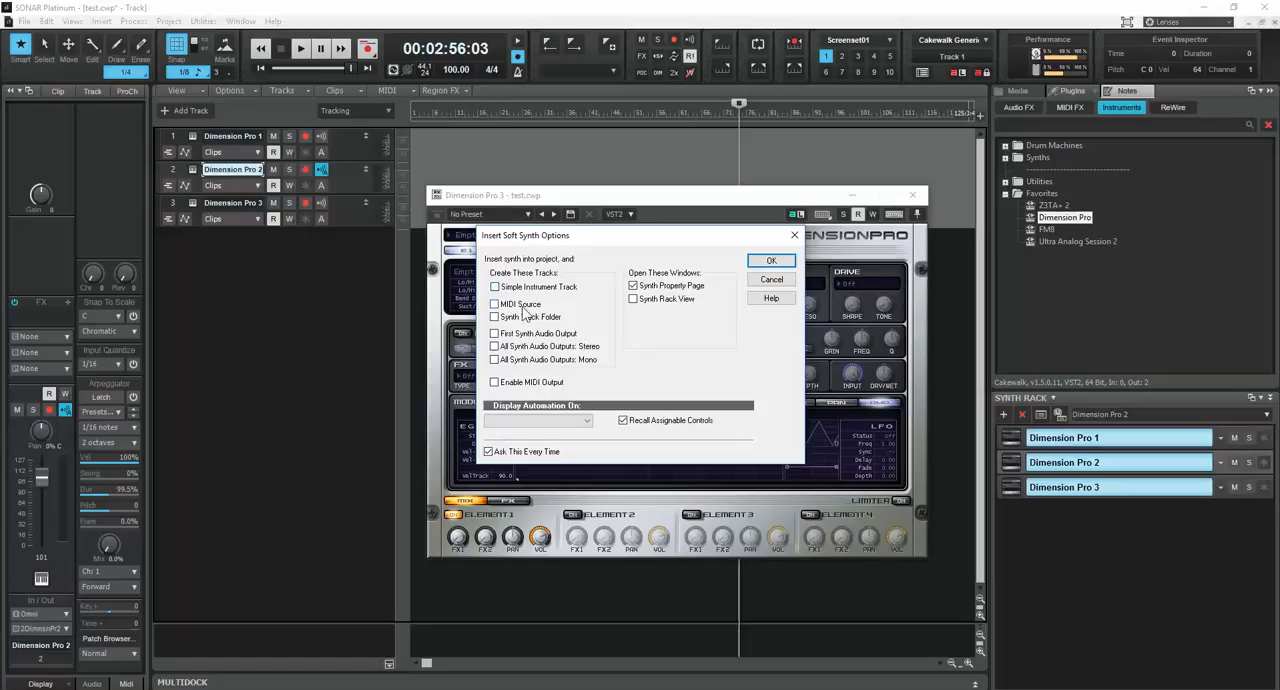
left_click(494, 316)
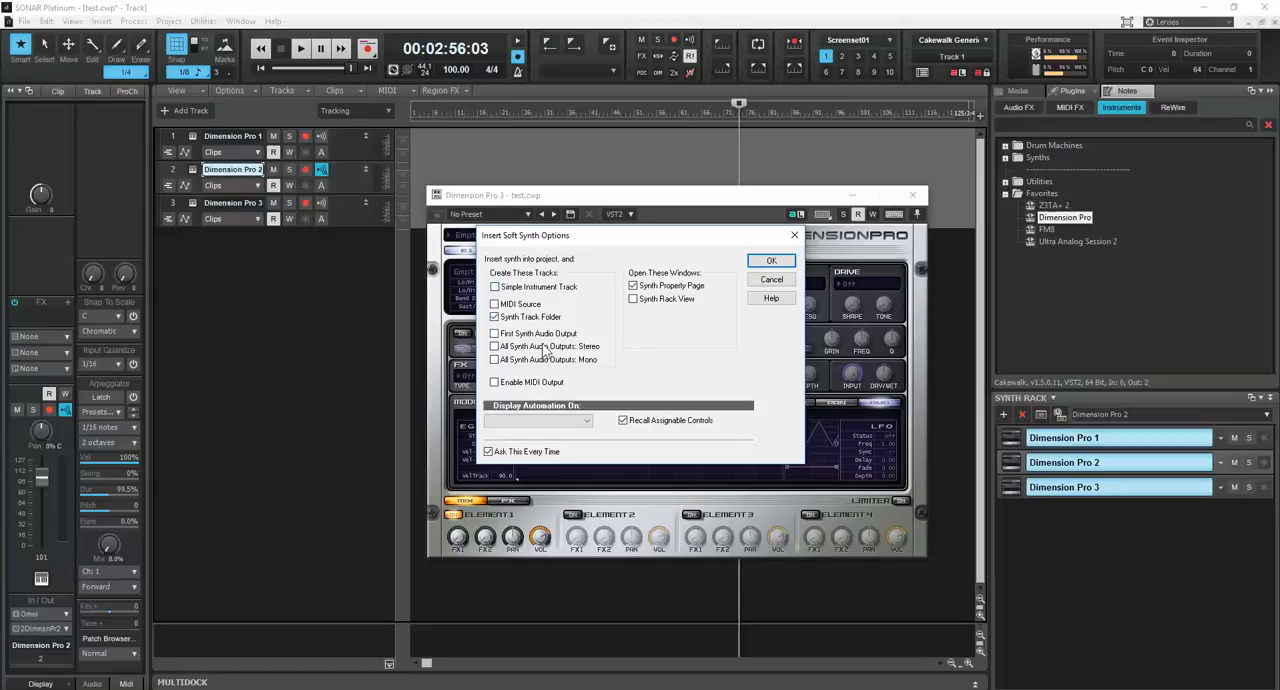
left_click(771, 260)
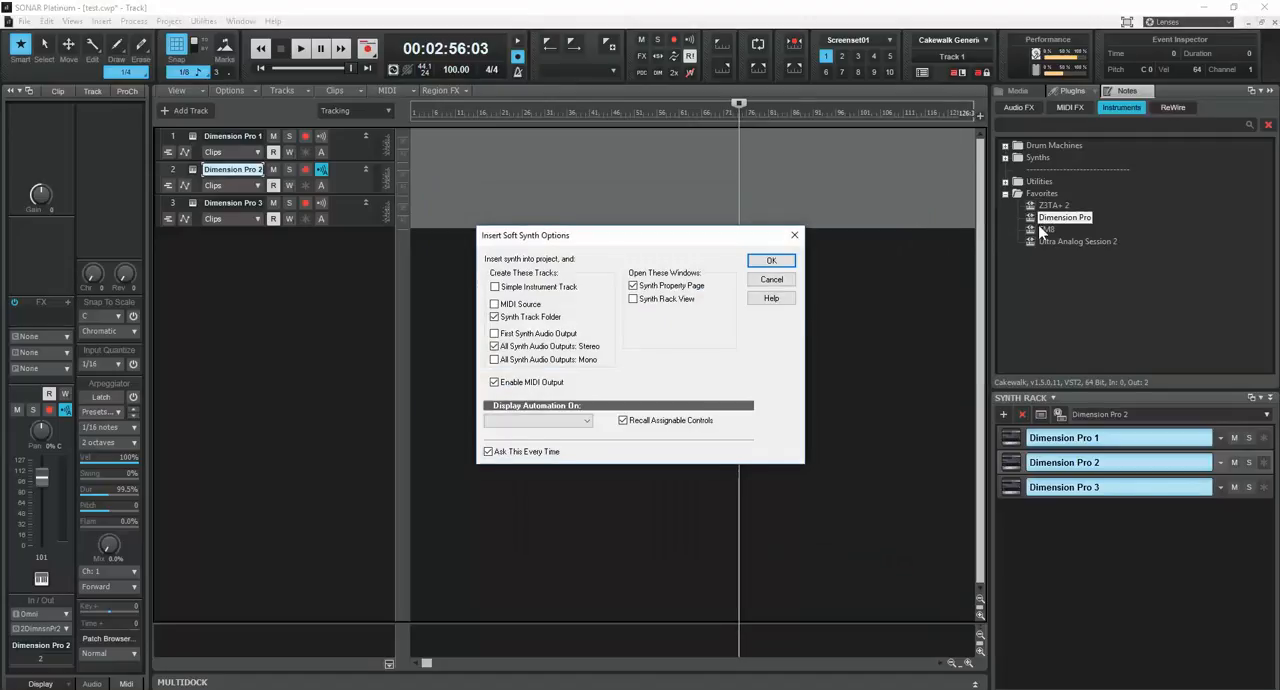
left_click(489, 451)
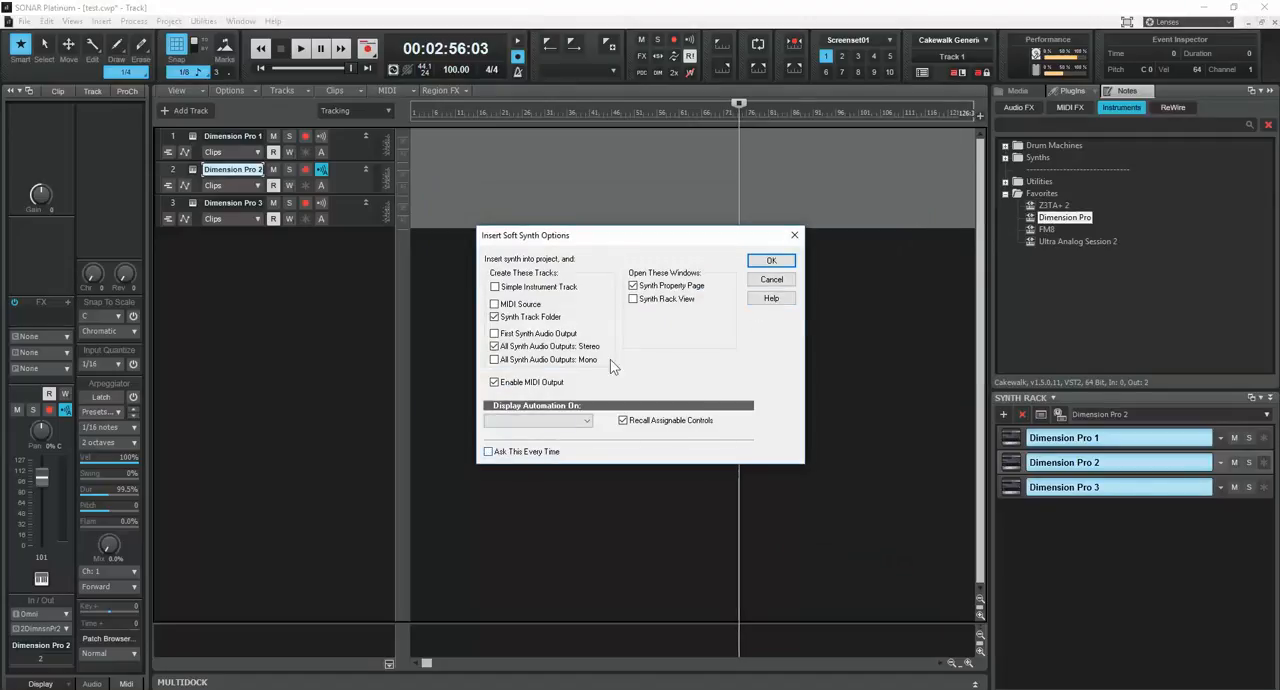
left_click(771, 260)
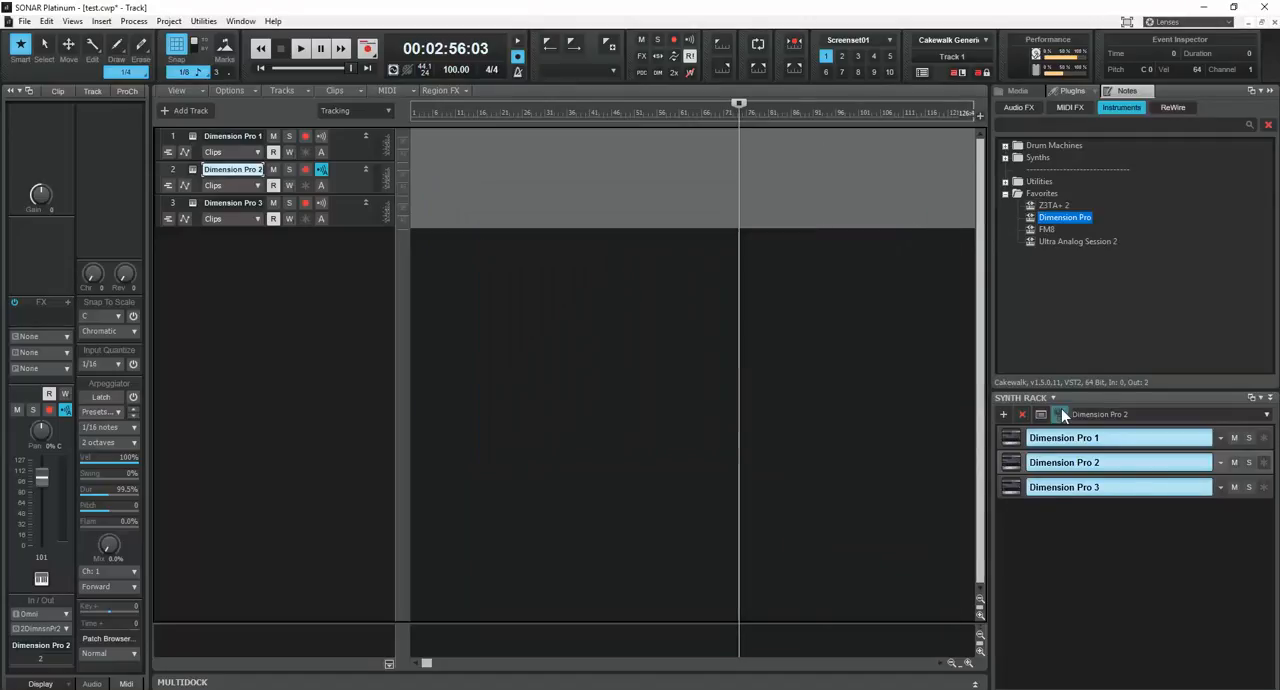
left_click(1061, 414)
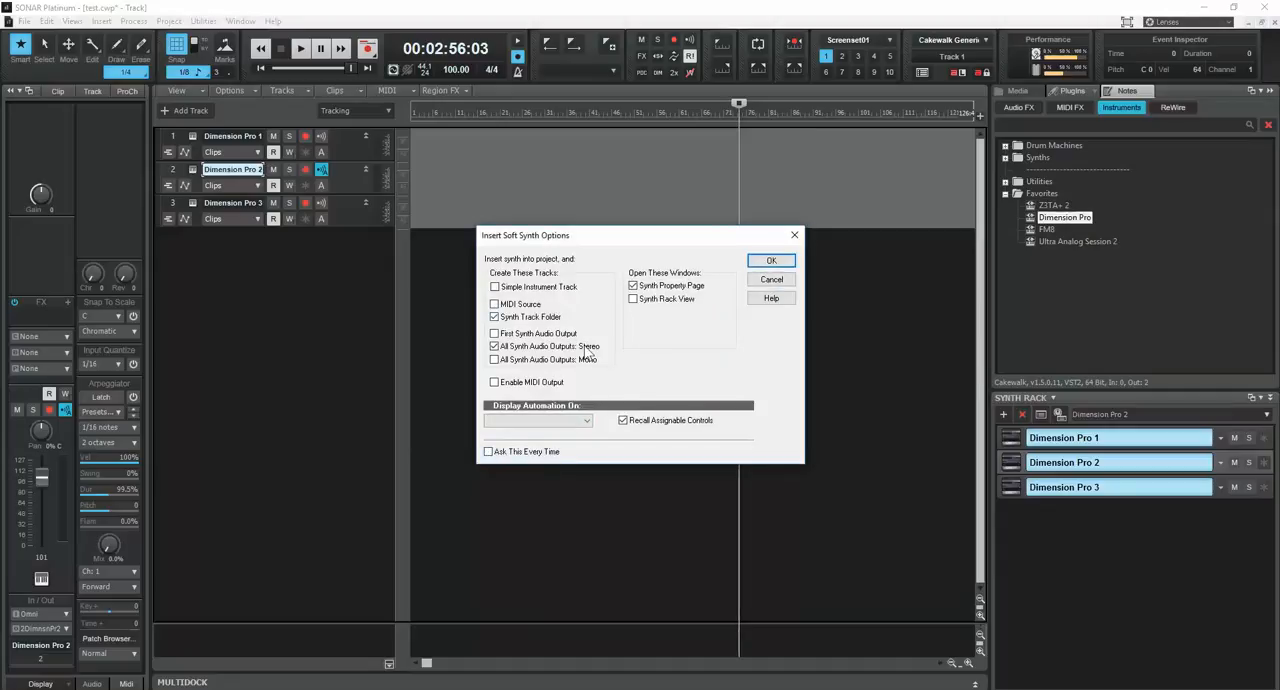
left_click(771, 260)
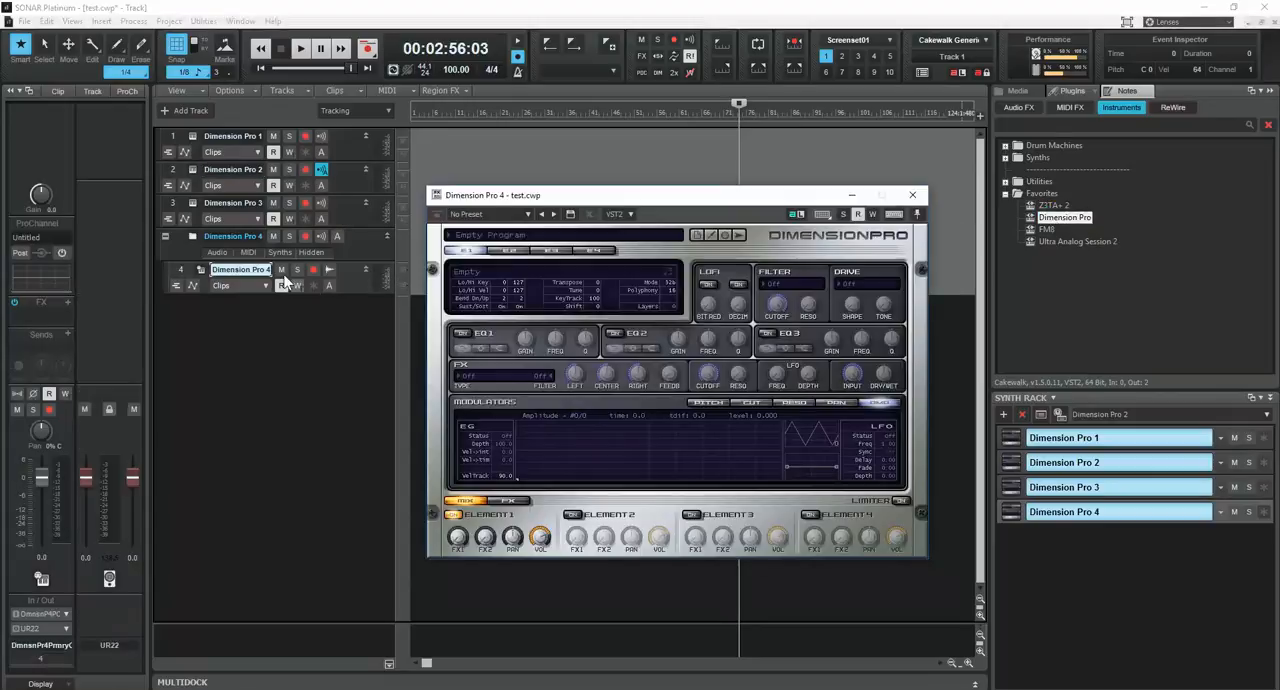
Step: Edit the Dimension Pro 4 track name and cancel the Insert Soft Synth Options dialog
double_click(1064, 217)
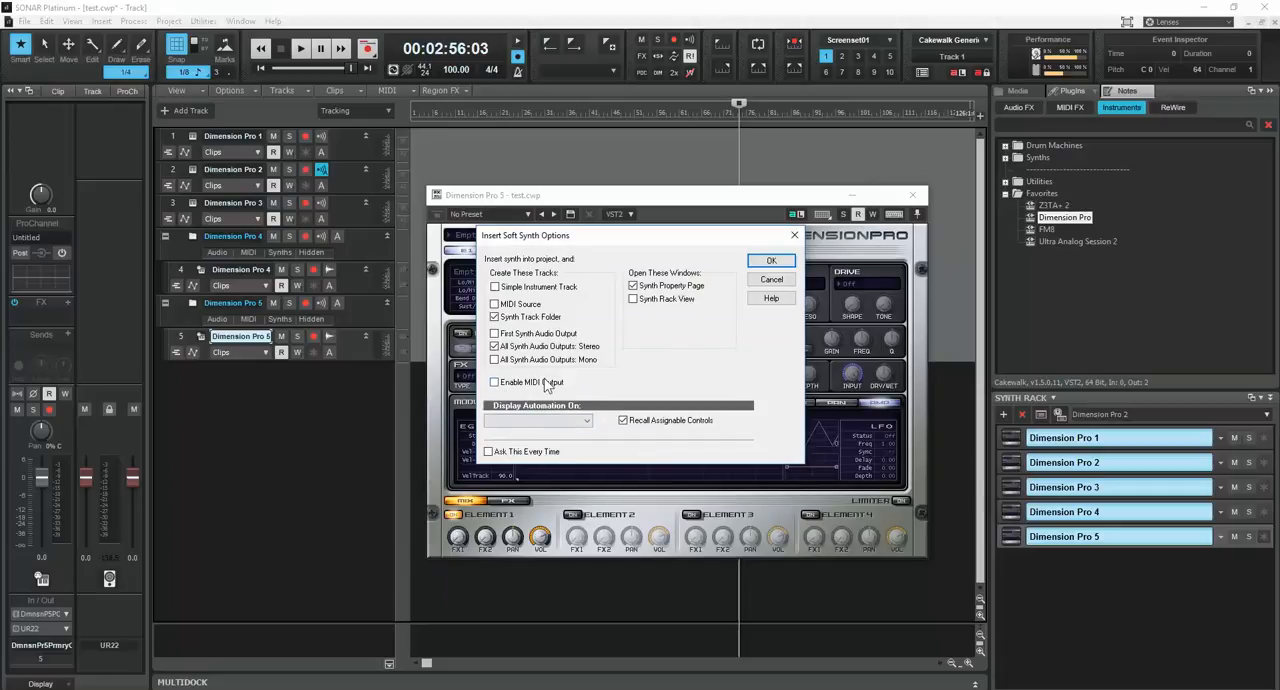
mouse_move(500, 390)
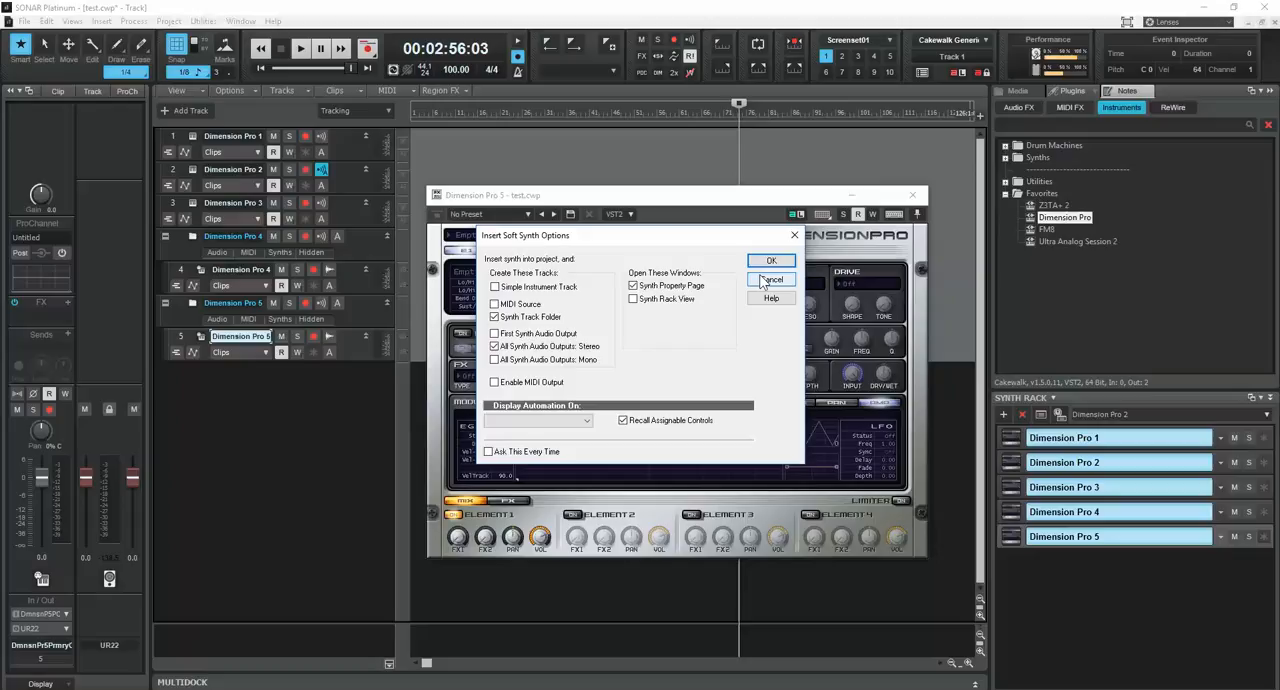
left_click(771, 279)
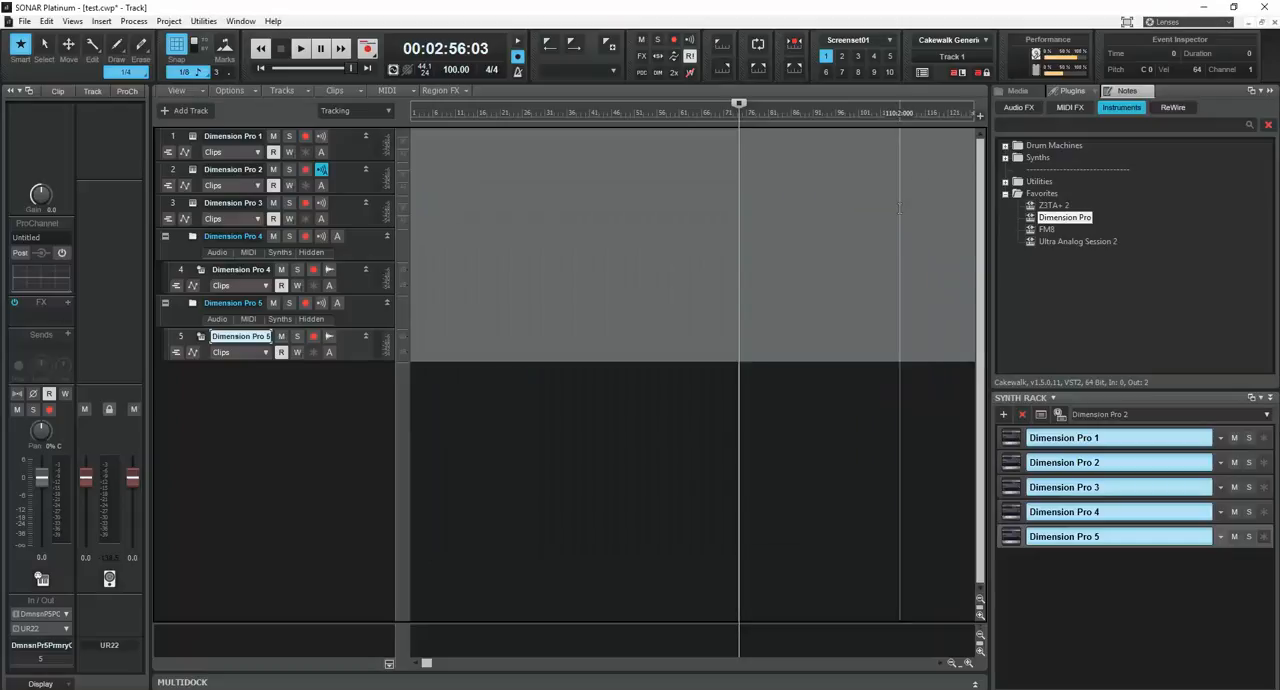